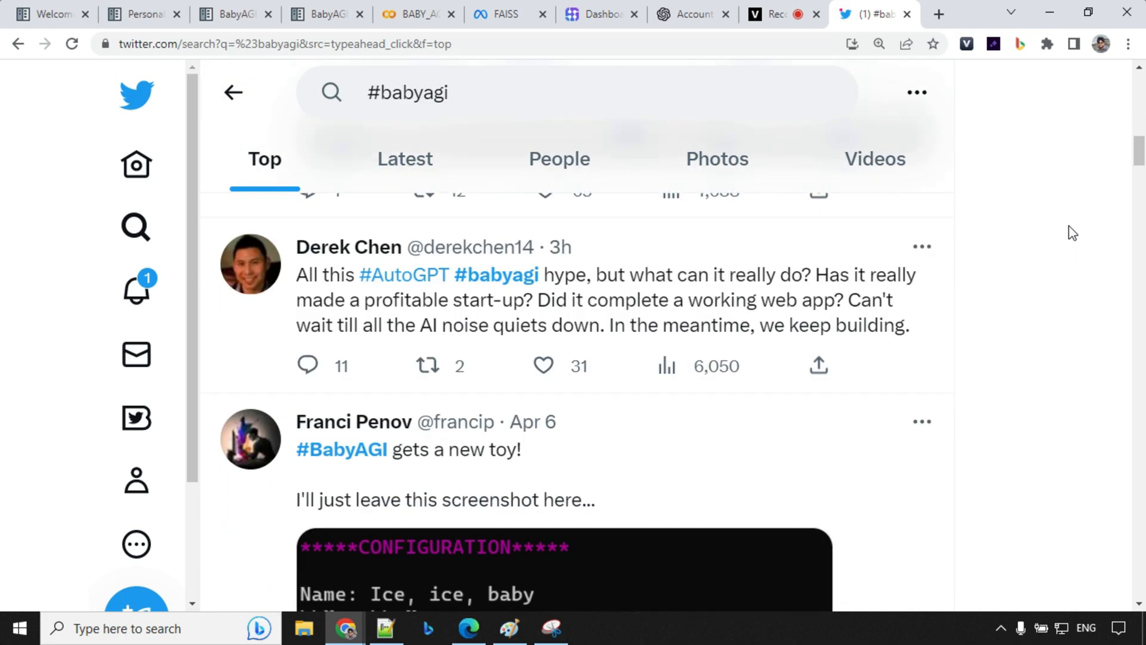
Scroll through the notebook, then reach the Personal Assistants (Agents) use case in the LangChain docs.
scroll(down, 3)
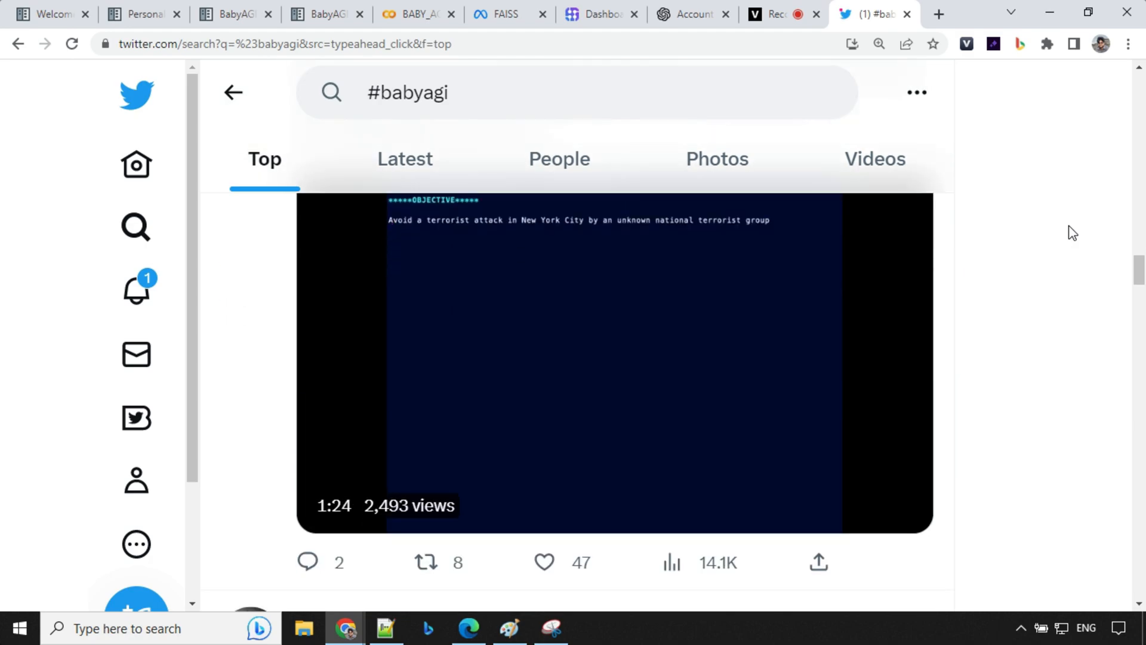
scroll(down, 3)
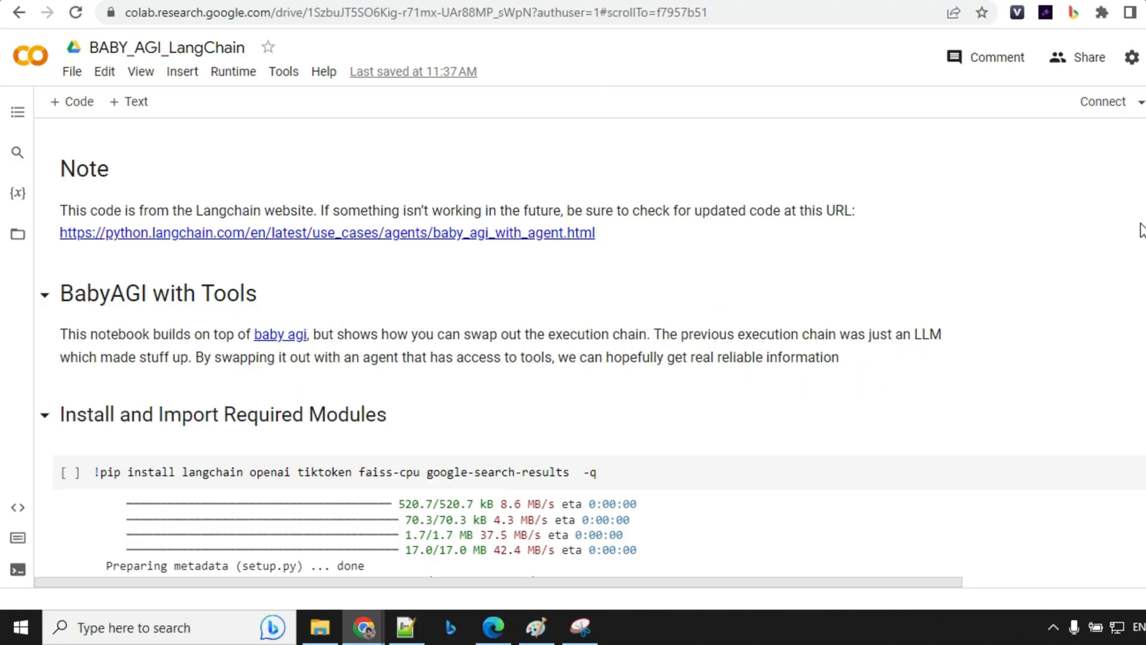
scroll(down, 3)
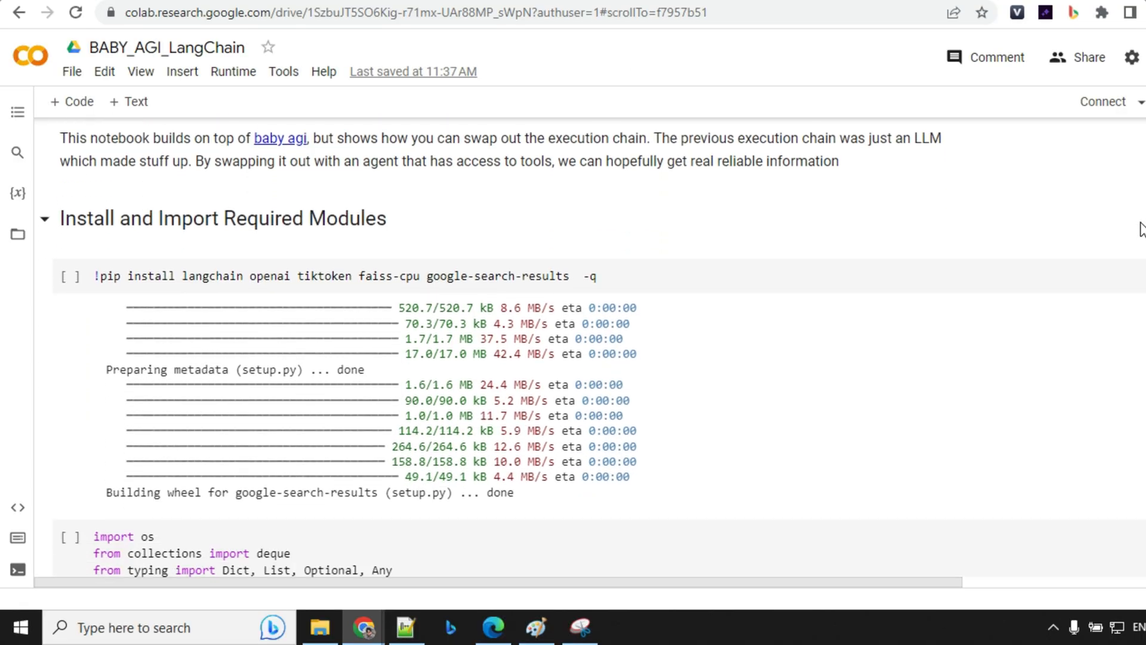
scroll(down, 3)
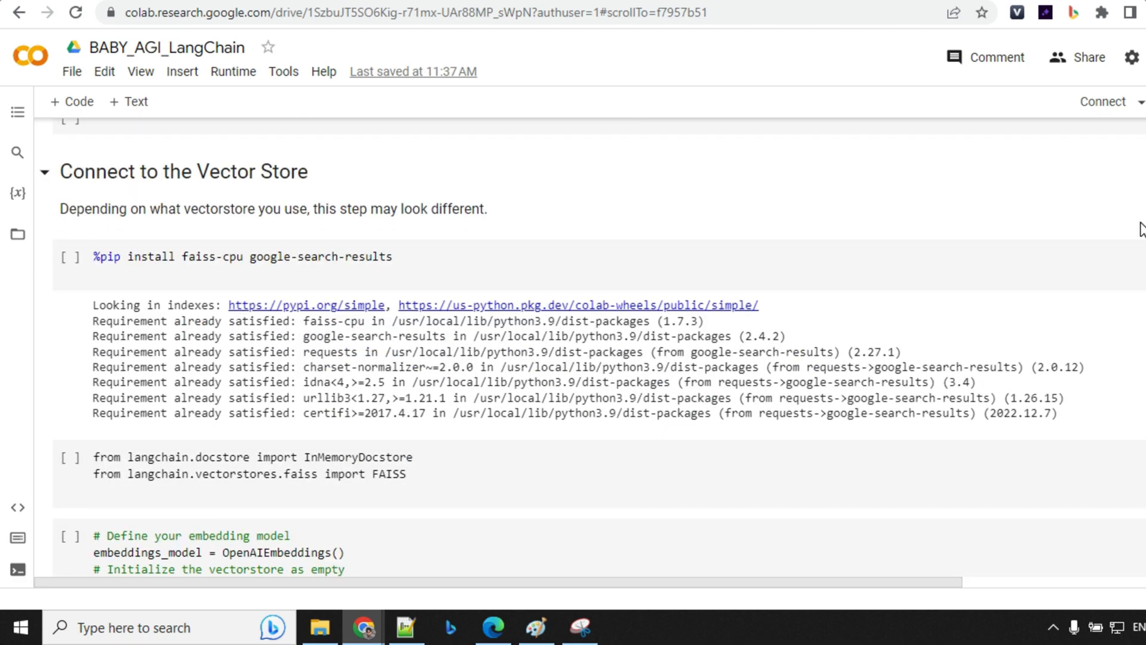
scroll(down, 3)
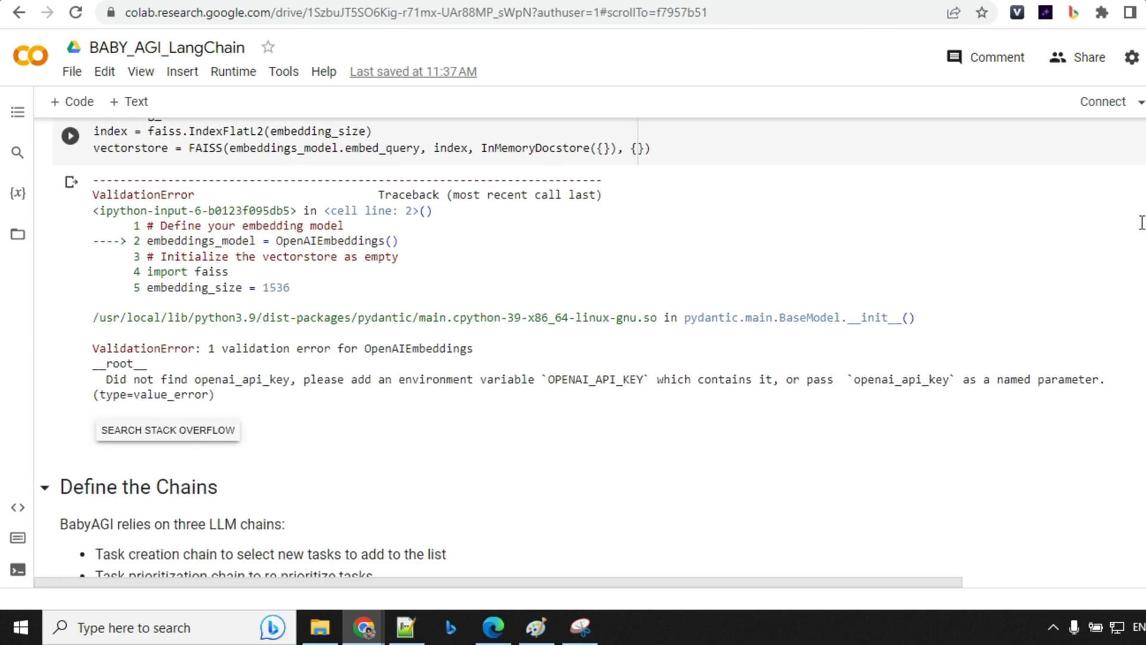
scroll(down, 3)
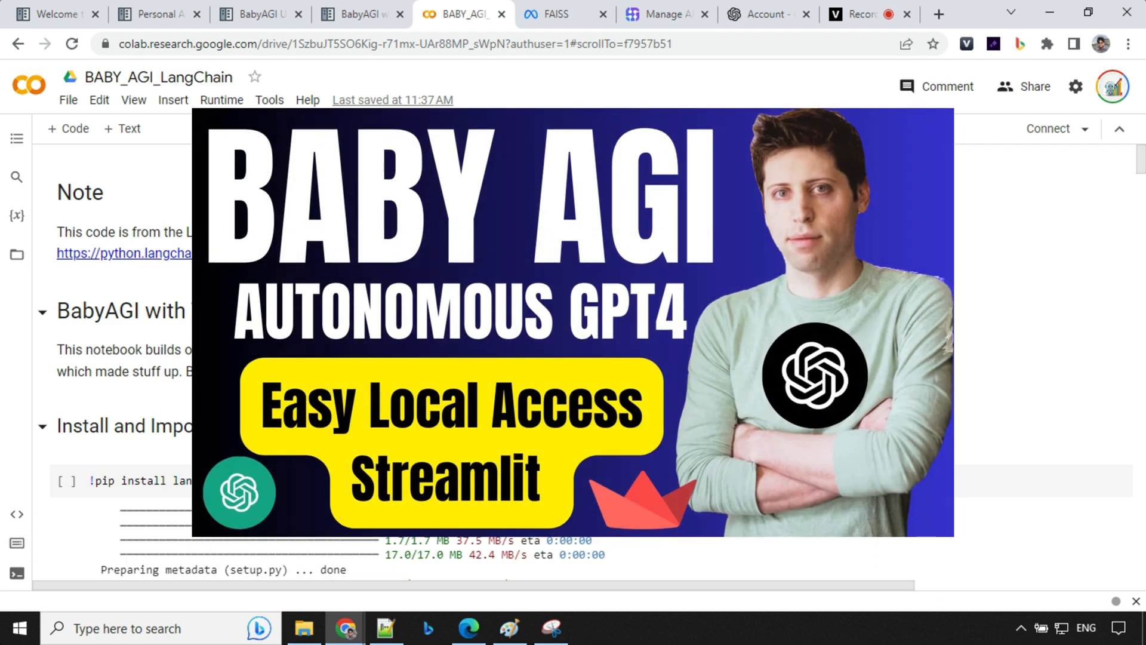
click(47, 14)
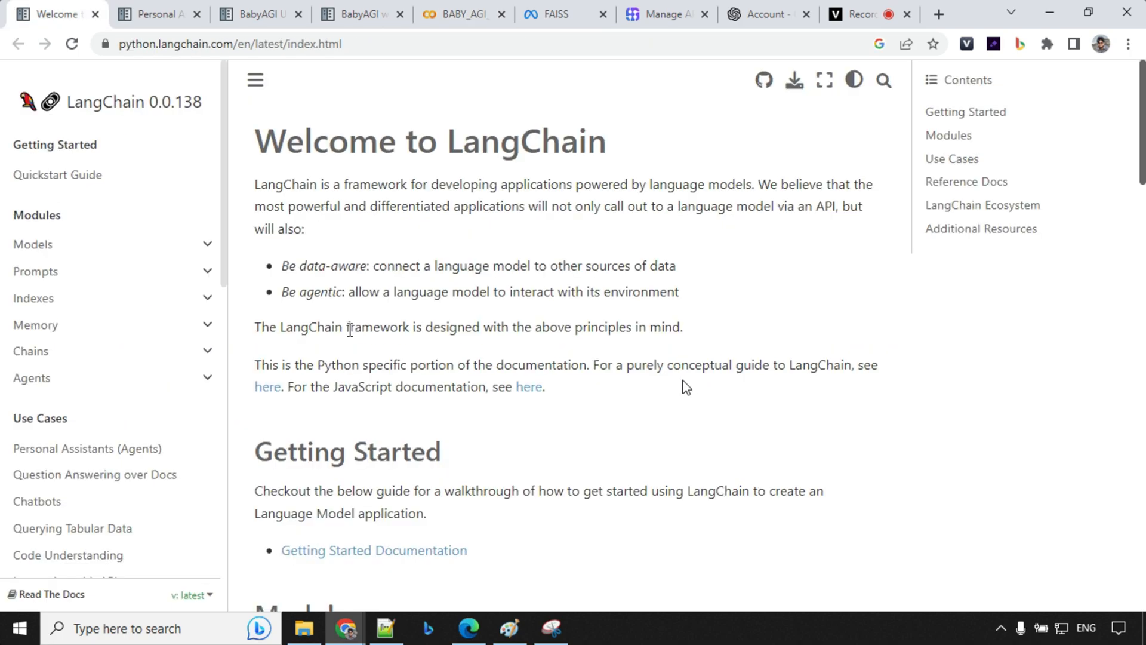
mouse_move(511, 115)
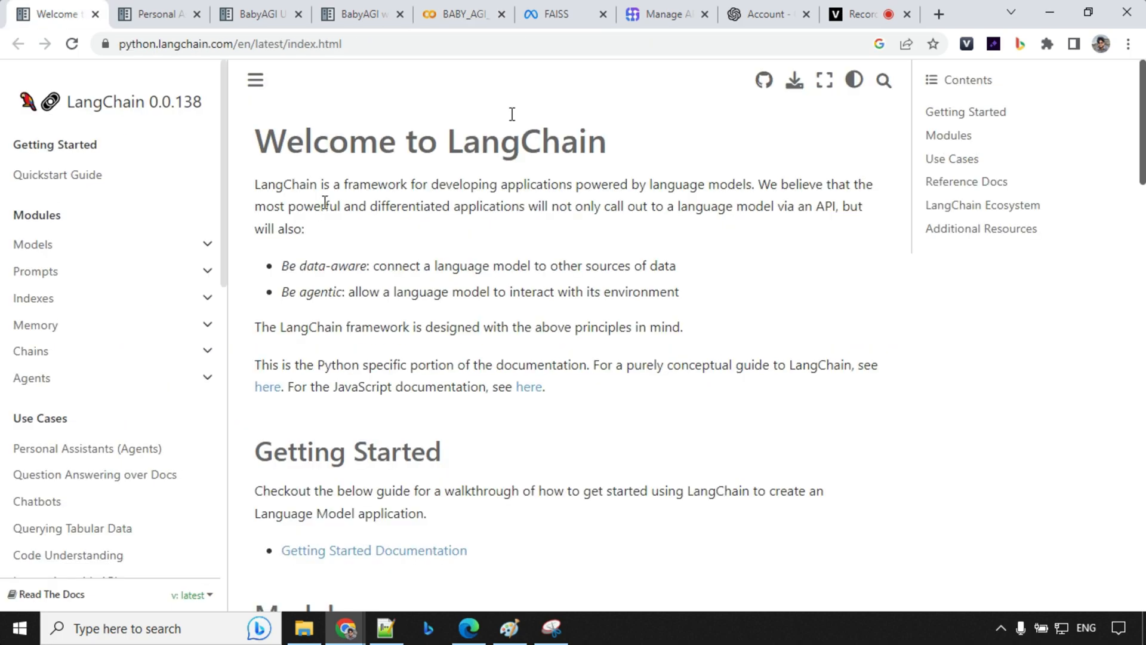
mouse_move(686, 387)
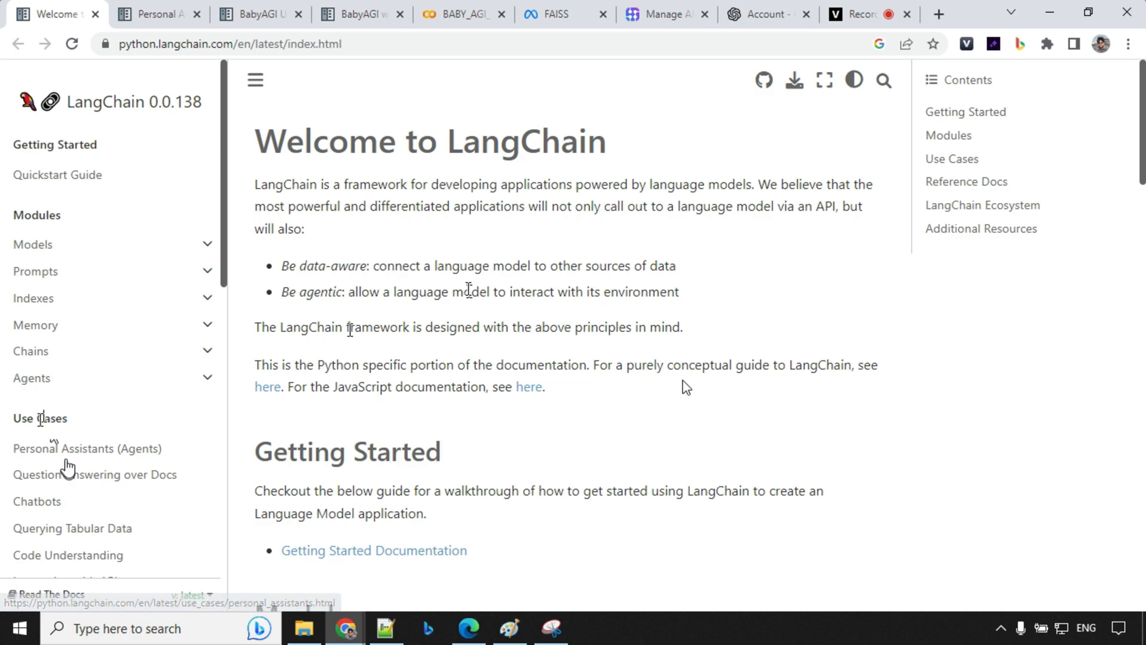
mouse_move(73, 459)
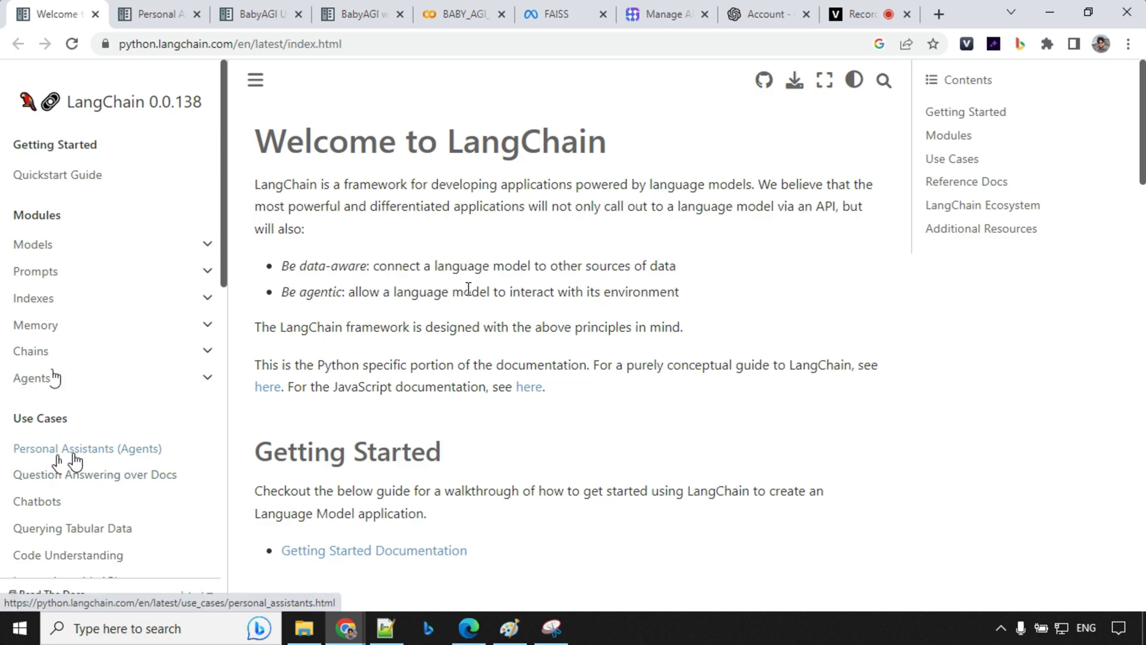
click(87, 448)
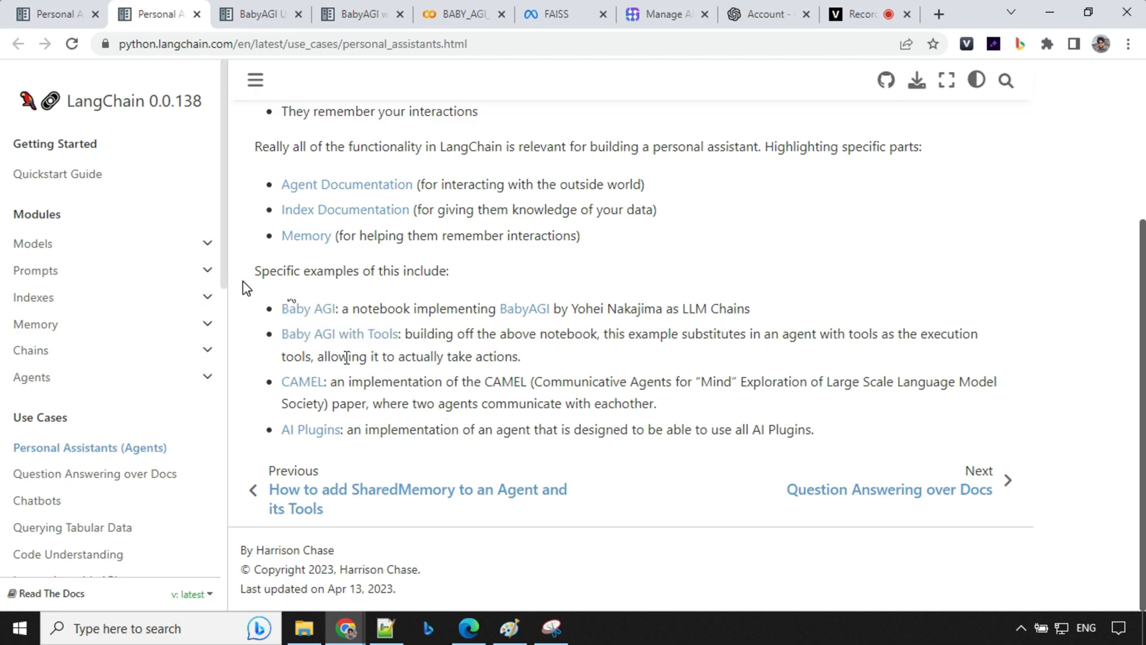
mouse_move(313, 337)
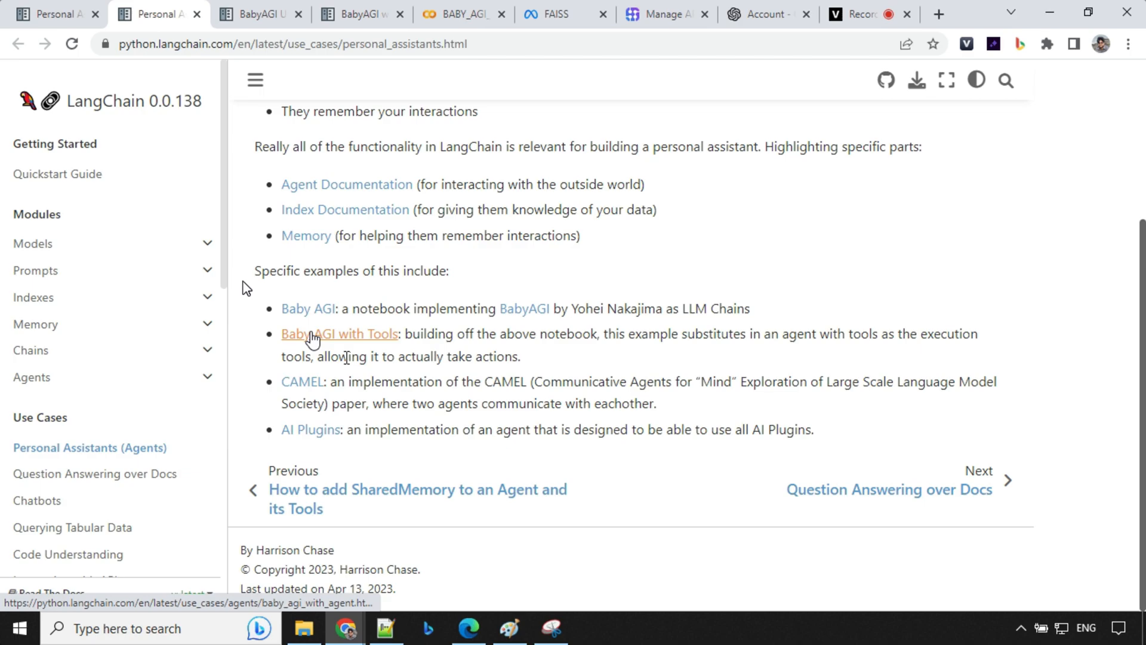
mouse_move(287, 287)
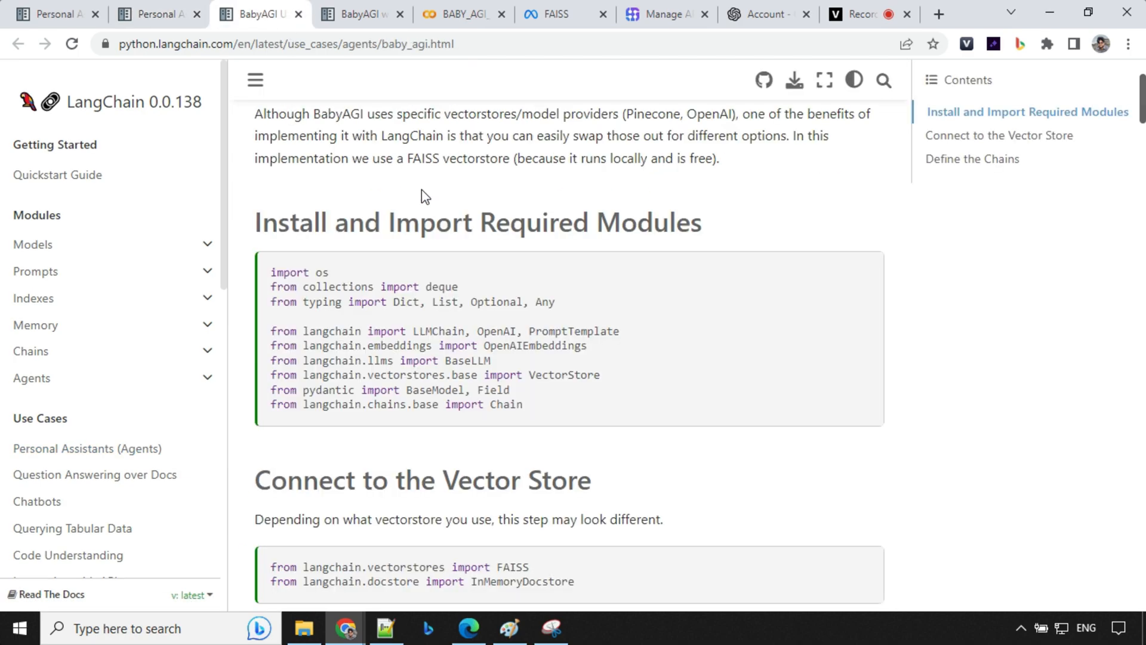
Read the BabyAGI with Tools guide and return to the Colab notebook.
scroll(up, 3)
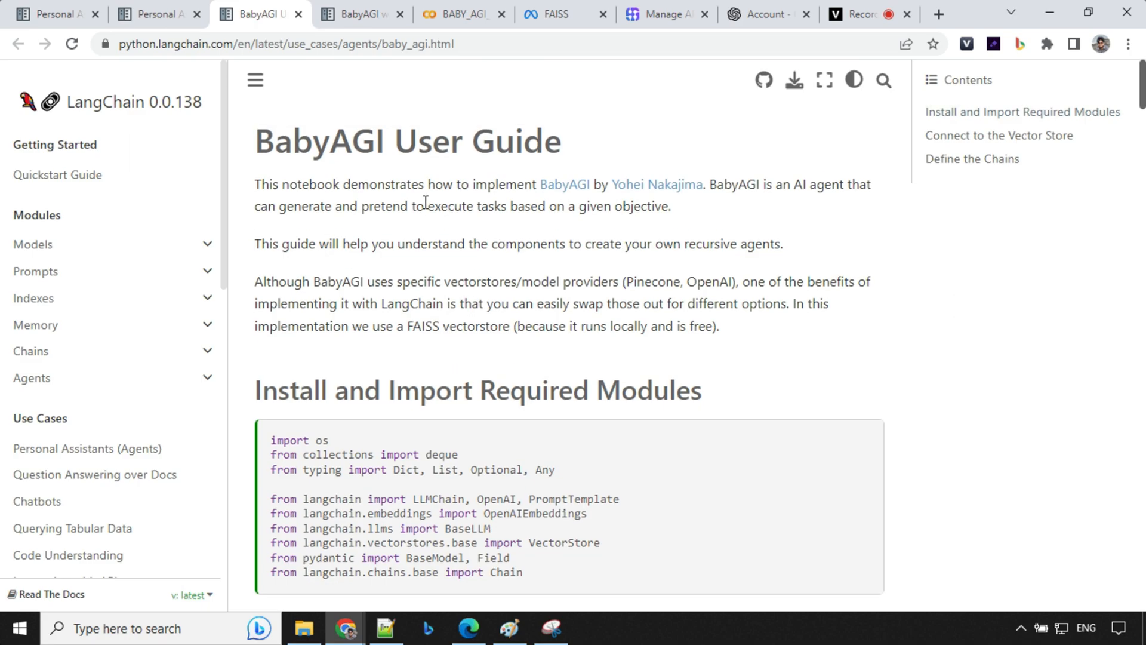
click(360, 14)
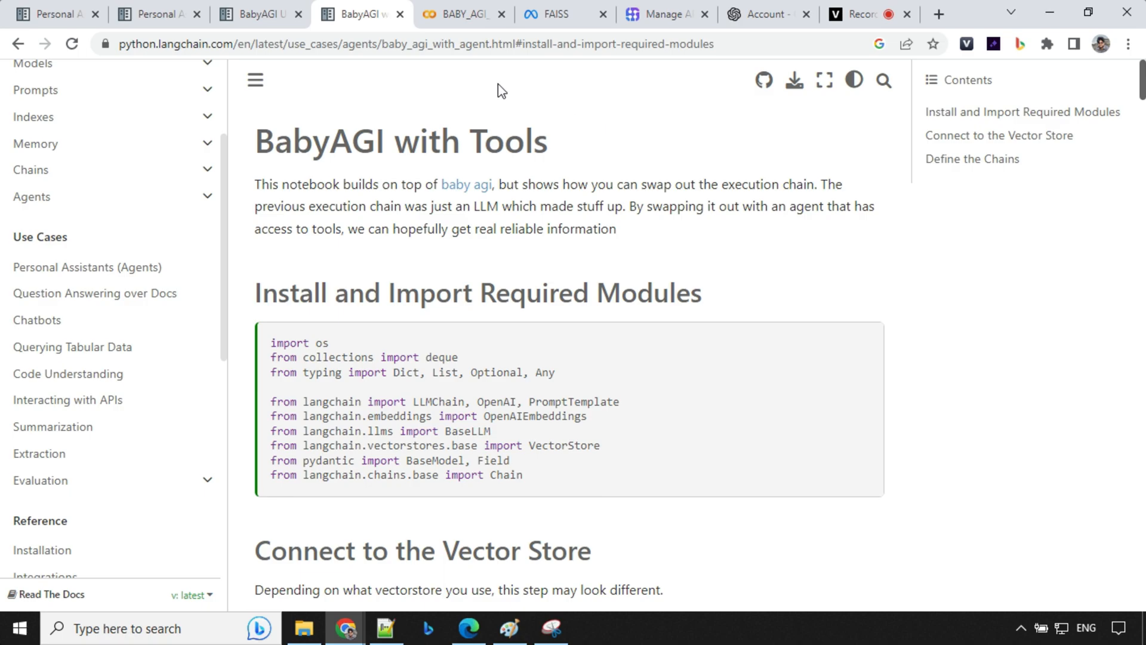
mouse_move(573, 167)
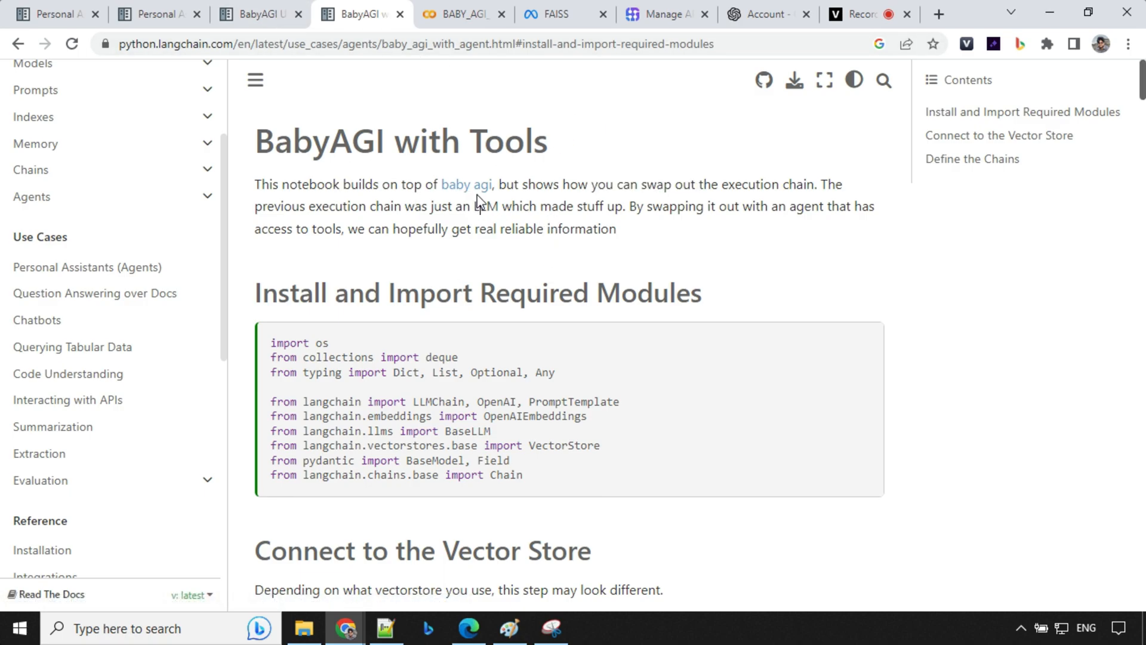
mouse_move(723, 203)
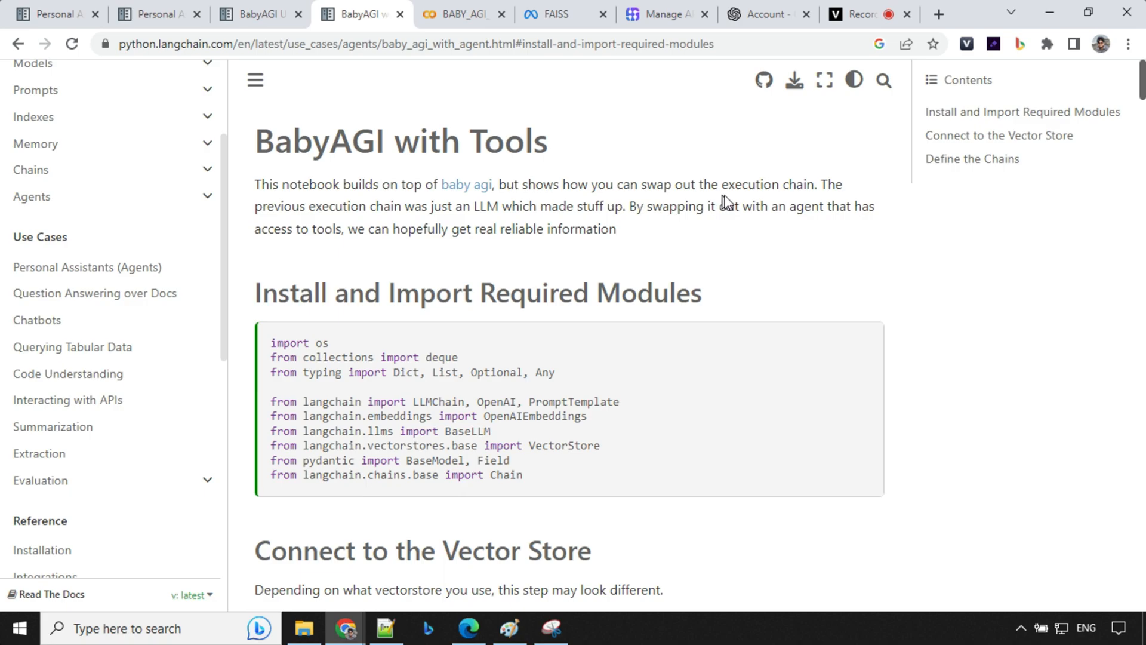
mouse_move(449, 244)
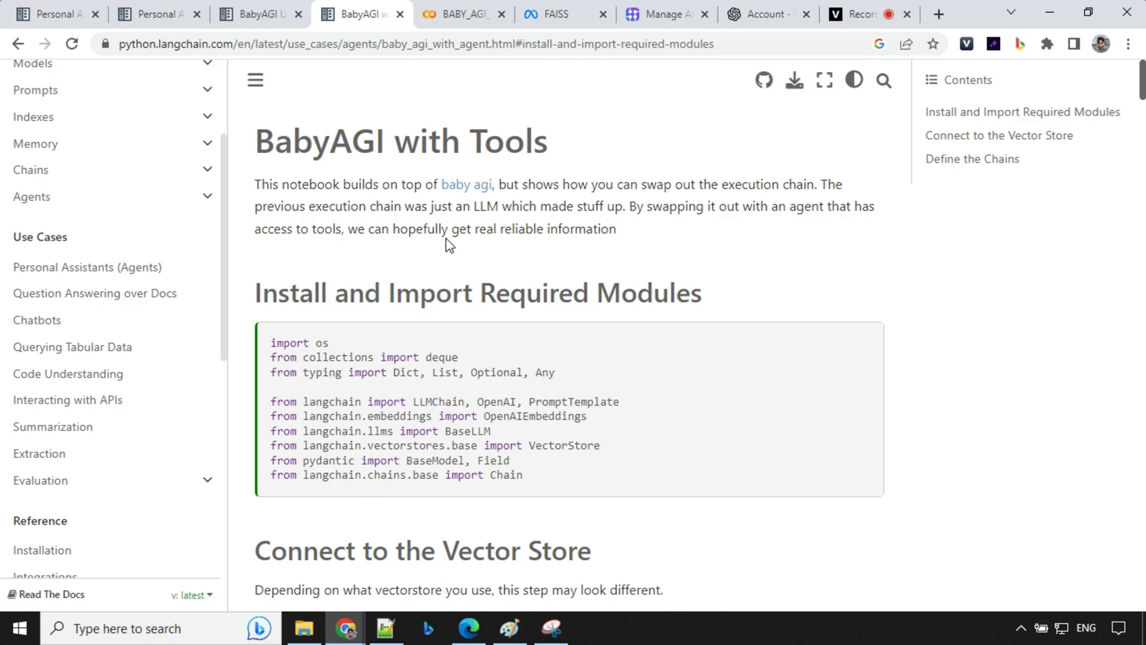
mouse_move(620, 241)
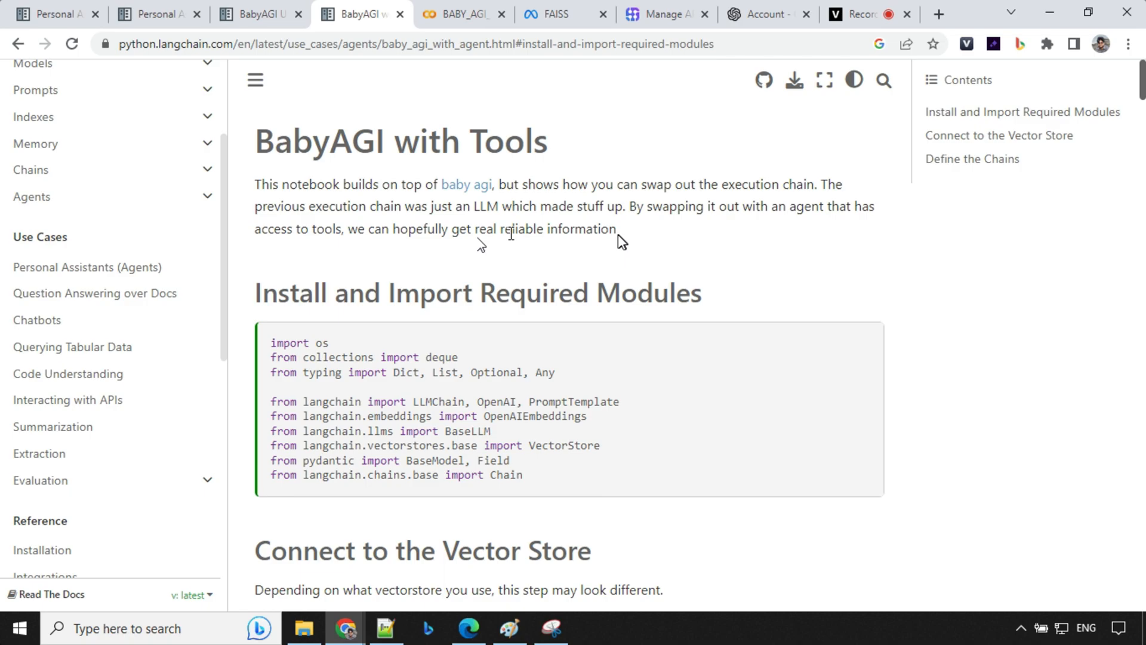
click(463, 13)
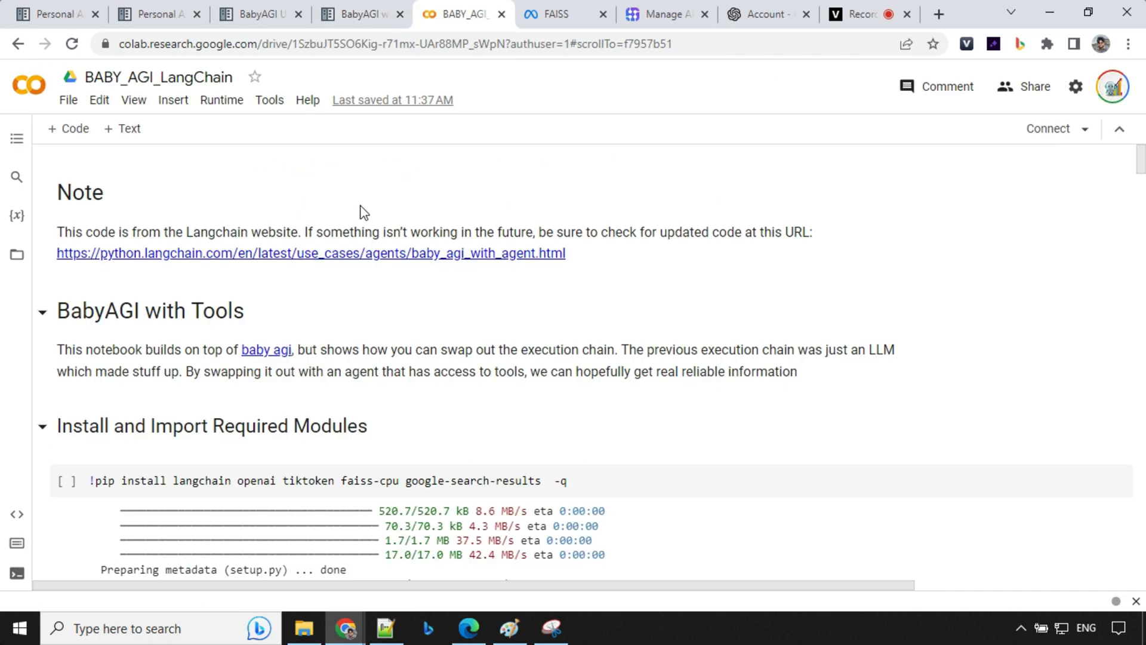
Compare the notebook's imports with the BabyAGI with Tools docs and reach the os.environ API key cell.
click(358, 13)
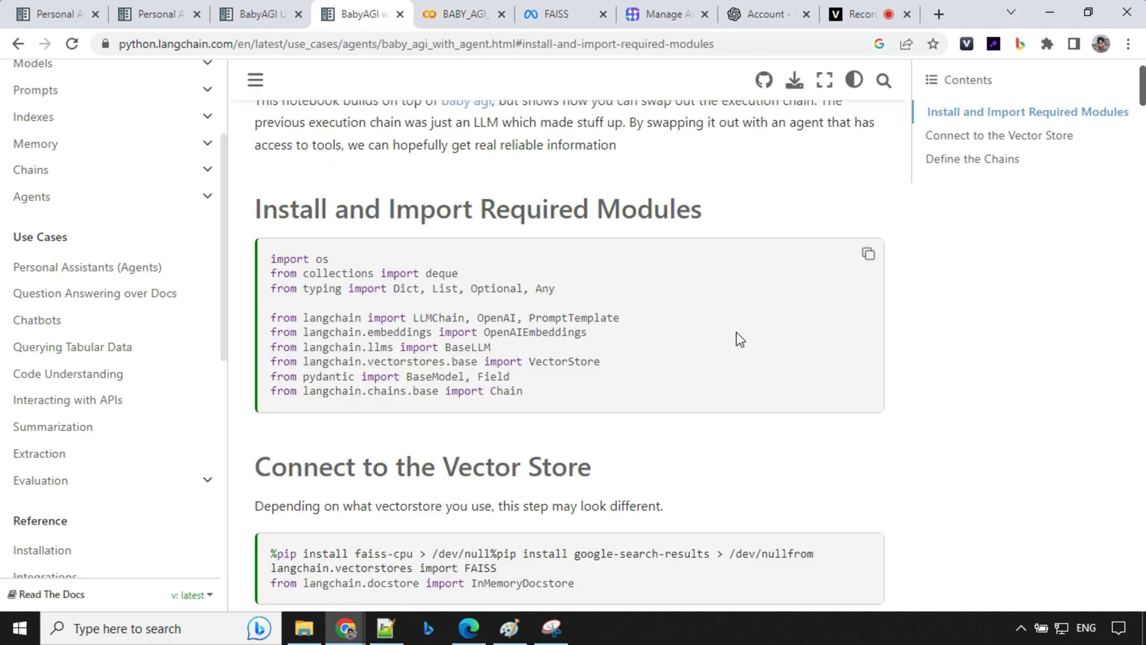
scroll(down, 3)
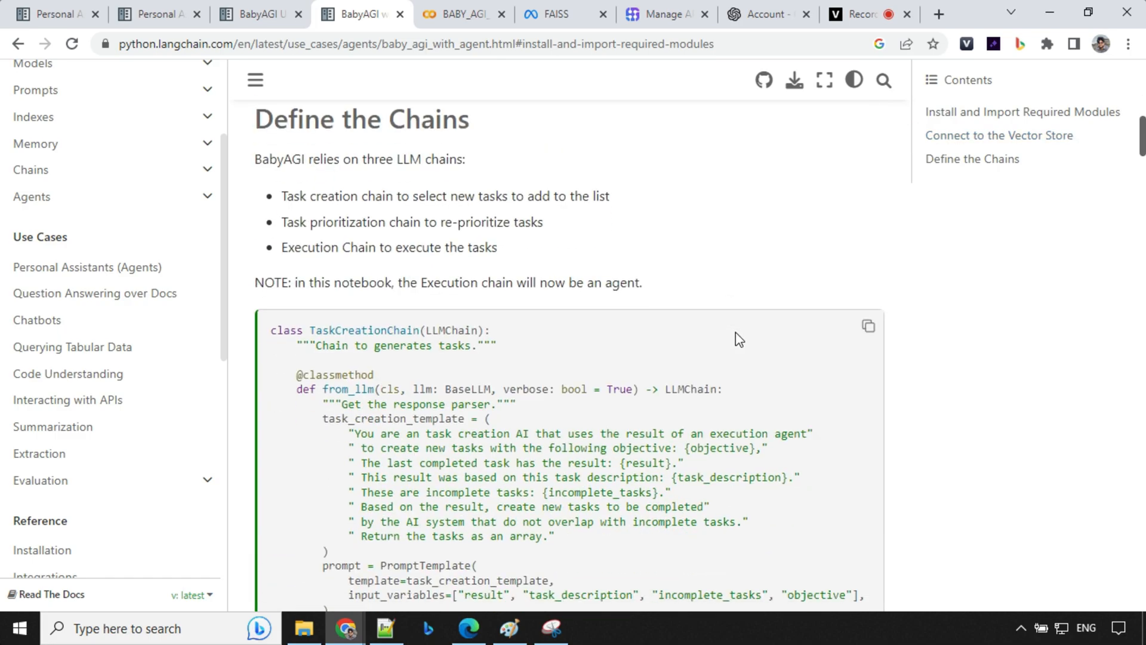
click(466, 13)
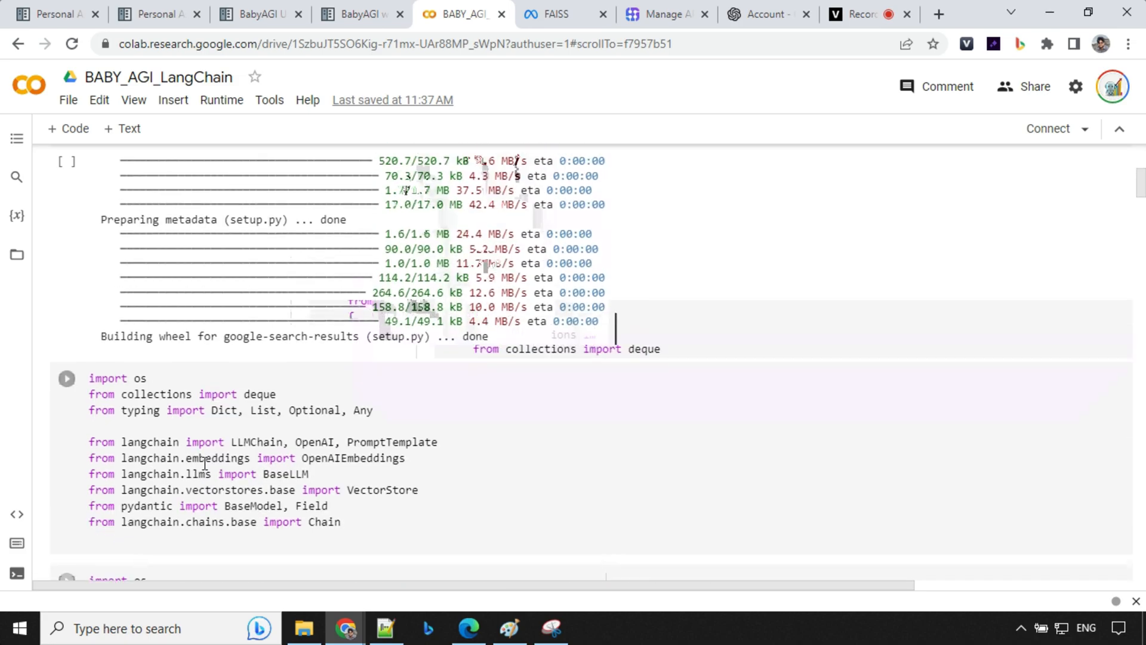
scroll(down, 3)
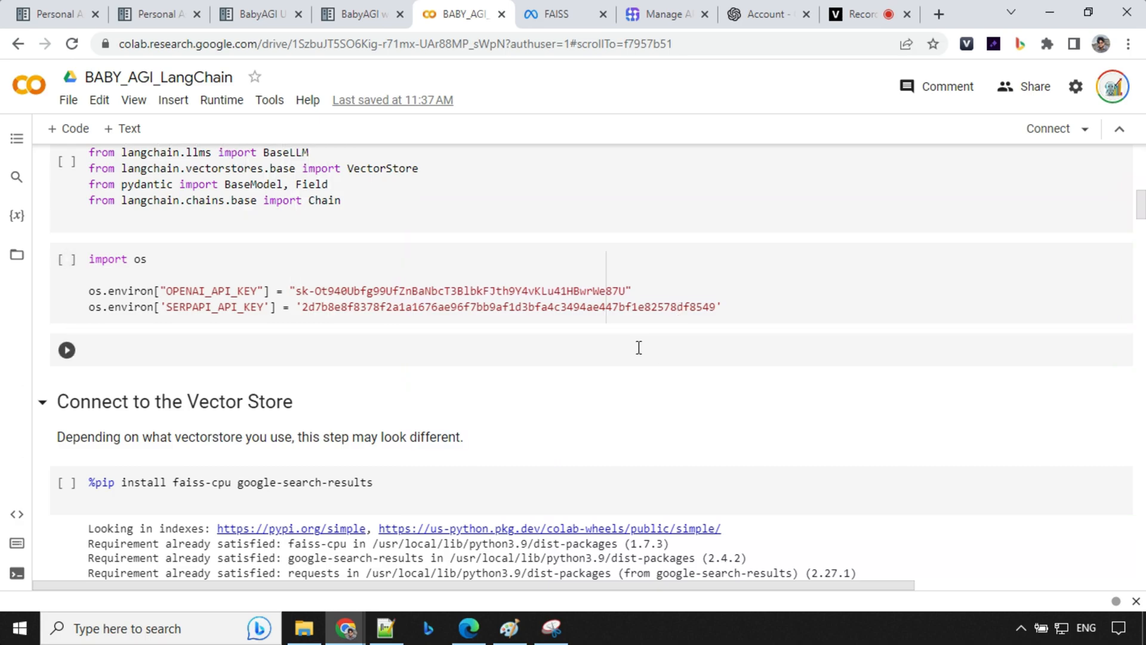
click(172, 308)
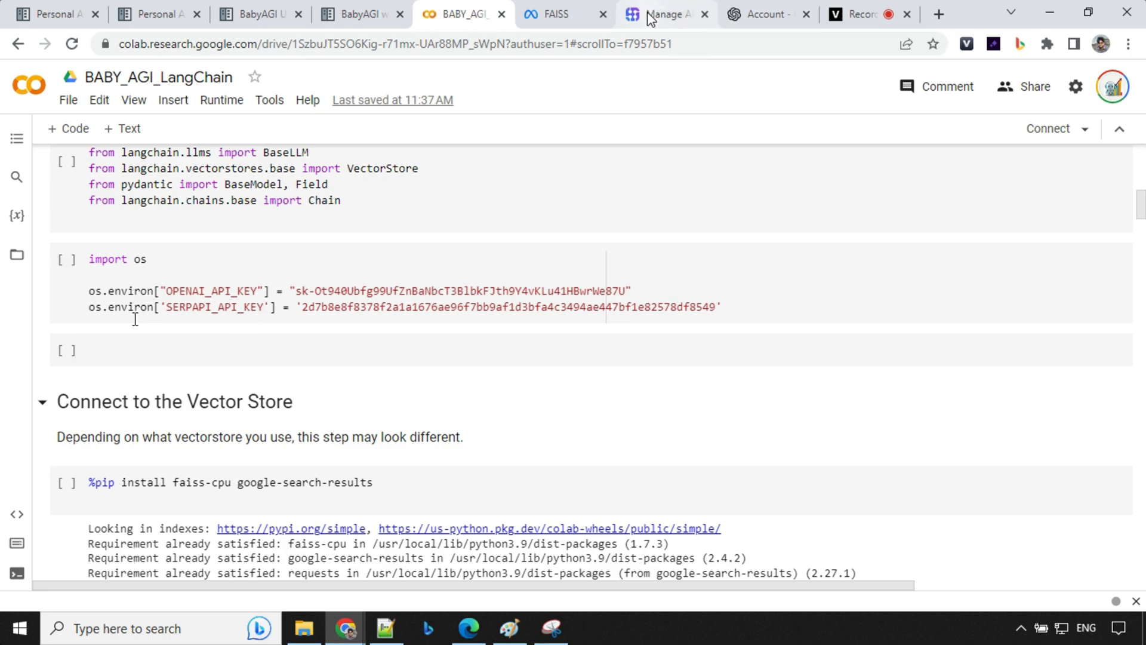
Reach the SerpApi dashboard's private API key page and select the key.
click(664, 14)
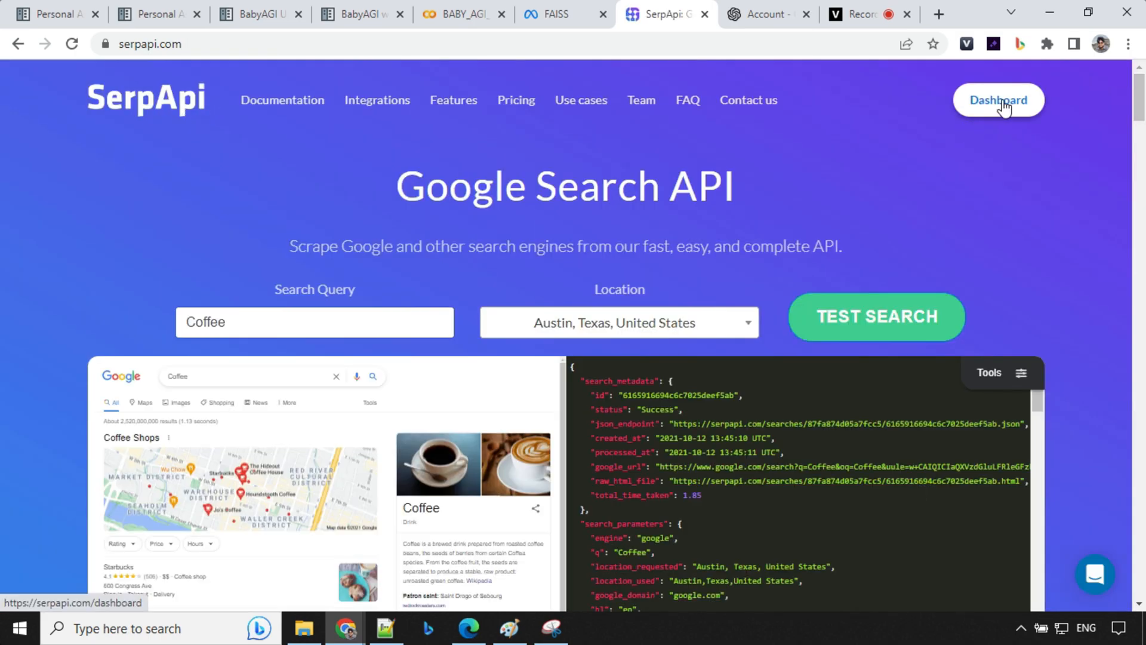
click(998, 100)
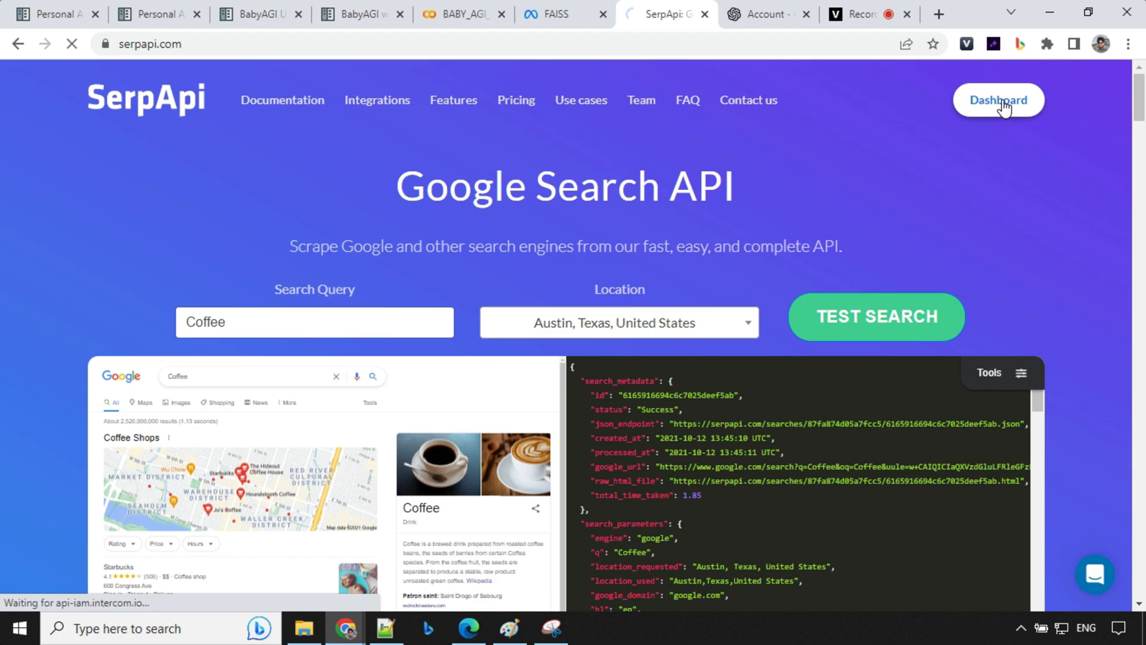
click(998, 101)
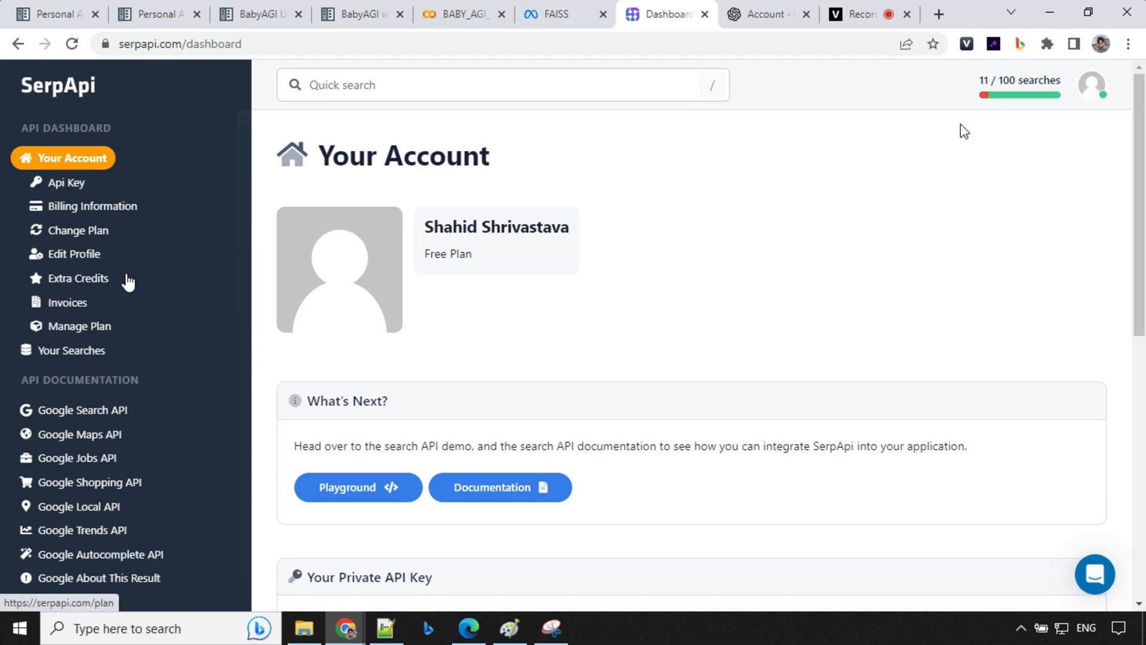
click(66, 182)
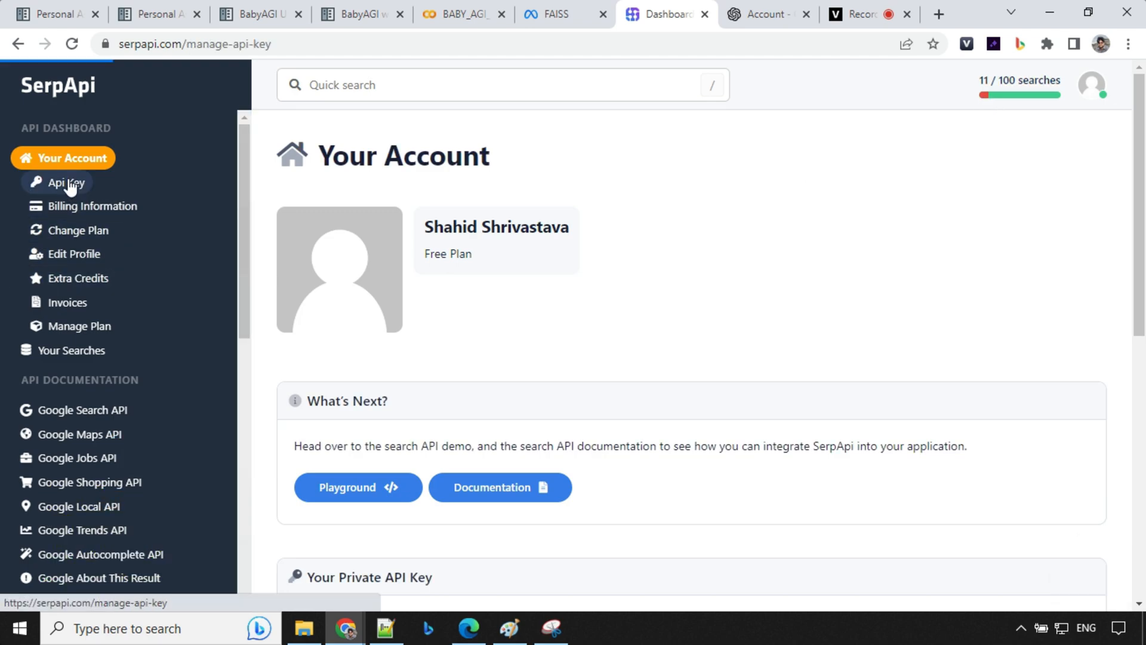
click(65, 181)
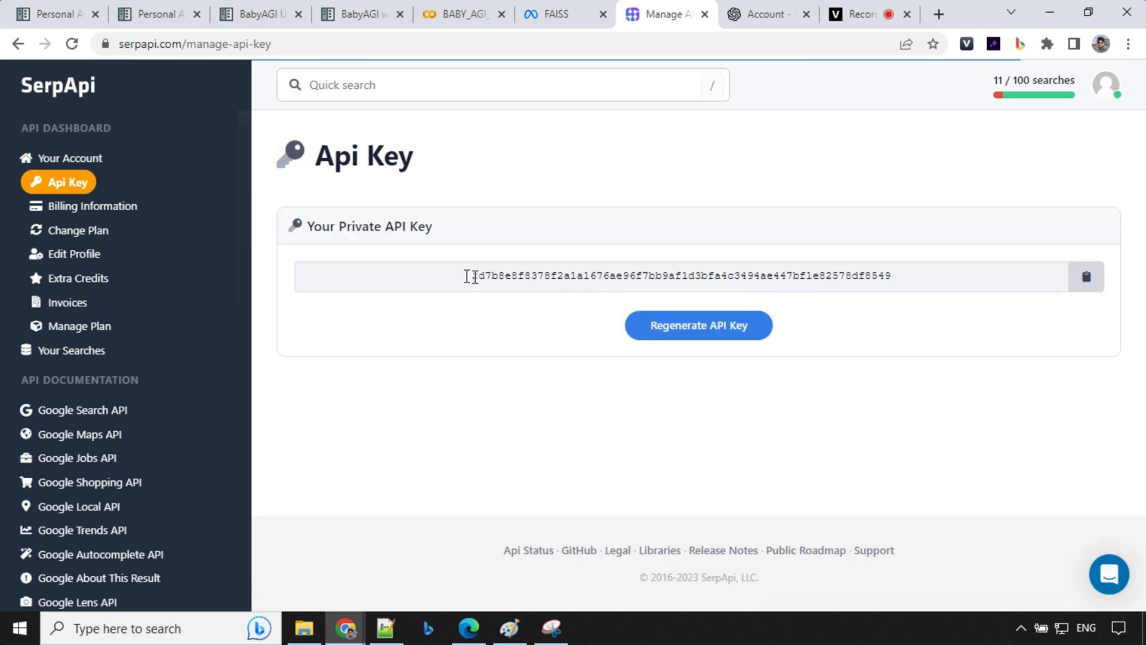
mouse_move(714, 336)
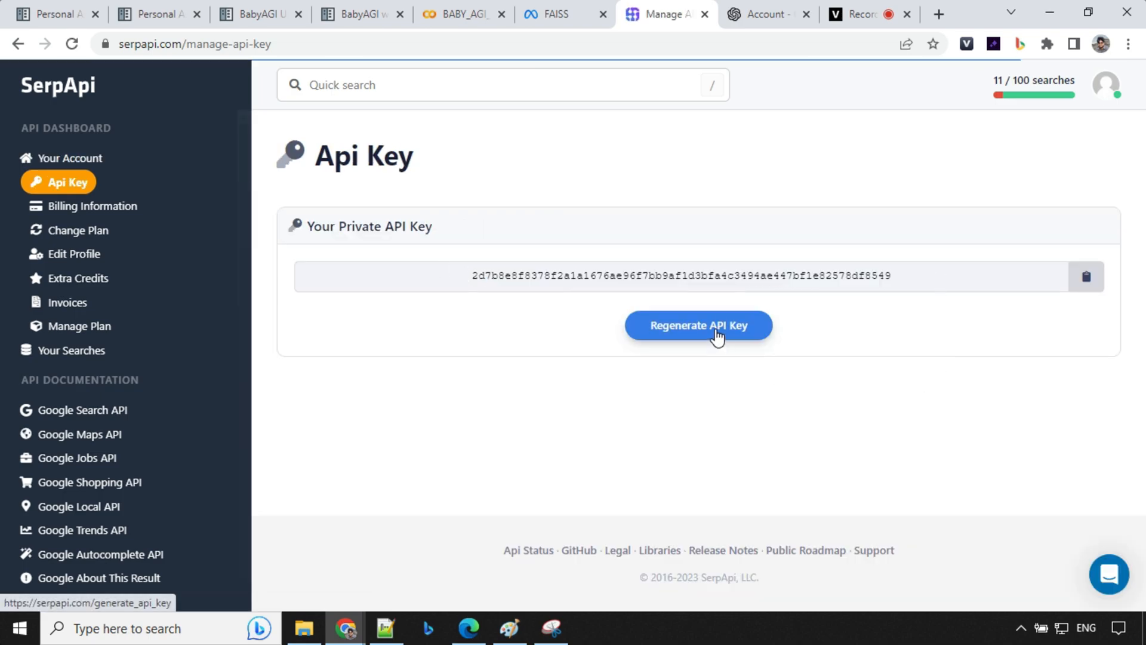
Cancel the API key regeneration, leaving the key unchanged, and move to the OpenAI account page.
click(698, 325)
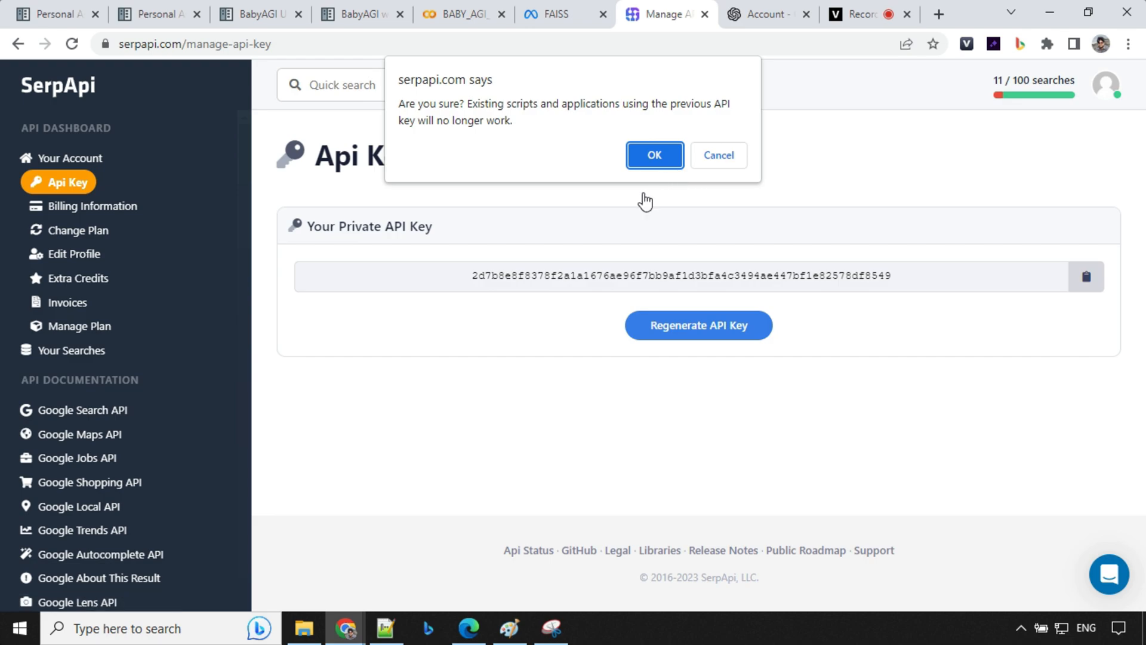
mouse_move(750, 173)
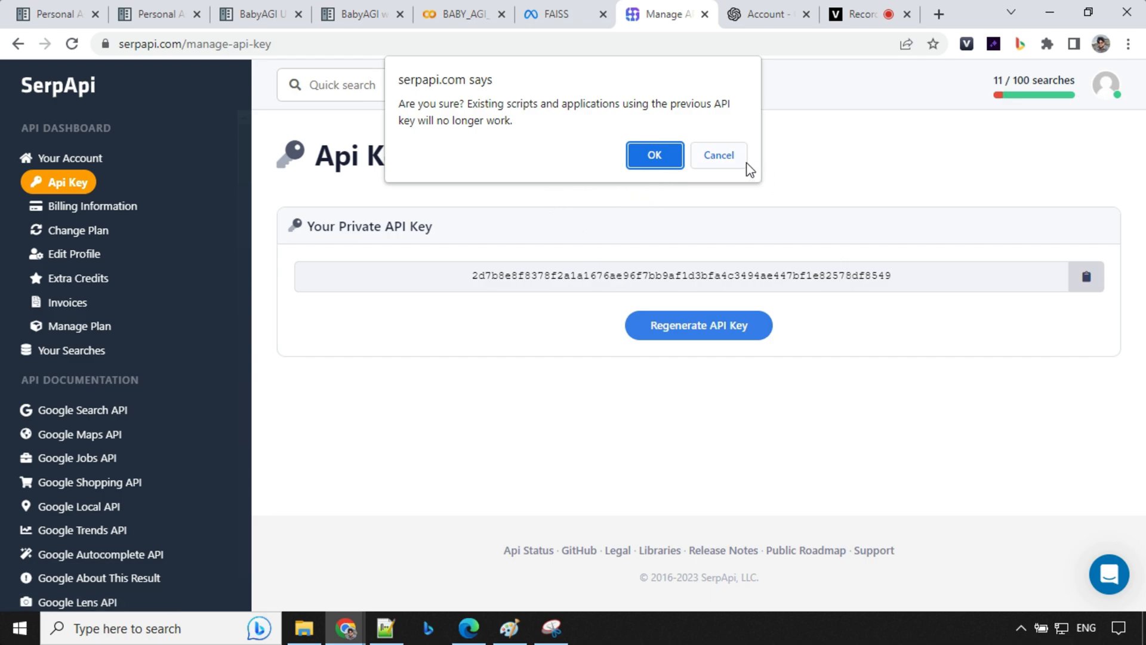
click(718, 155)
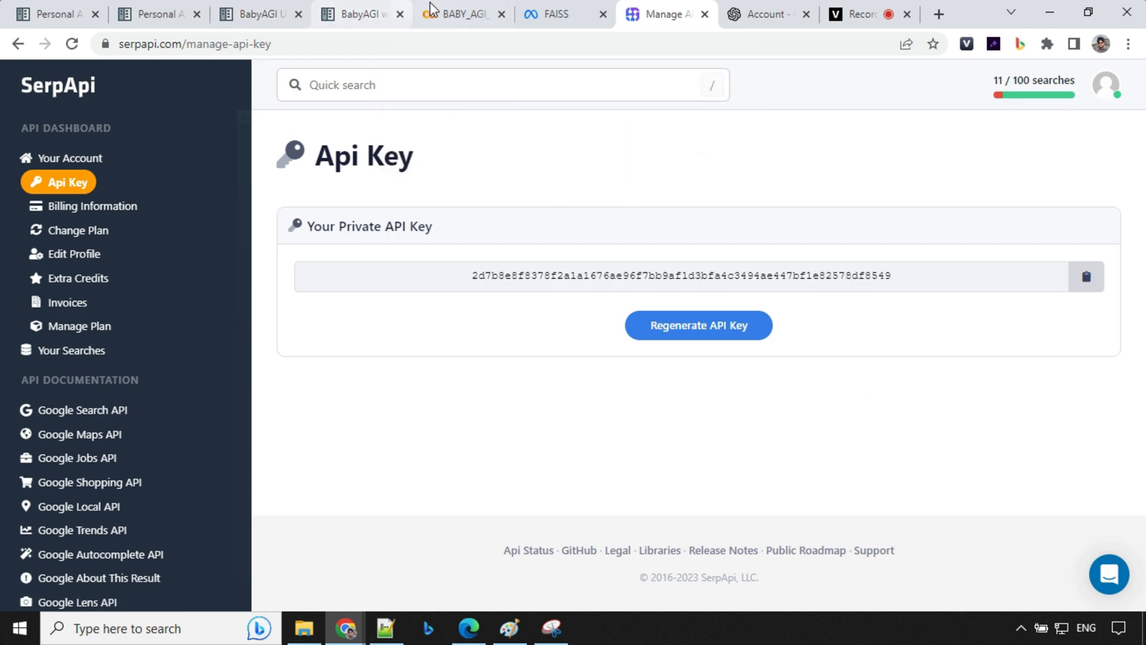
click(770, 13)
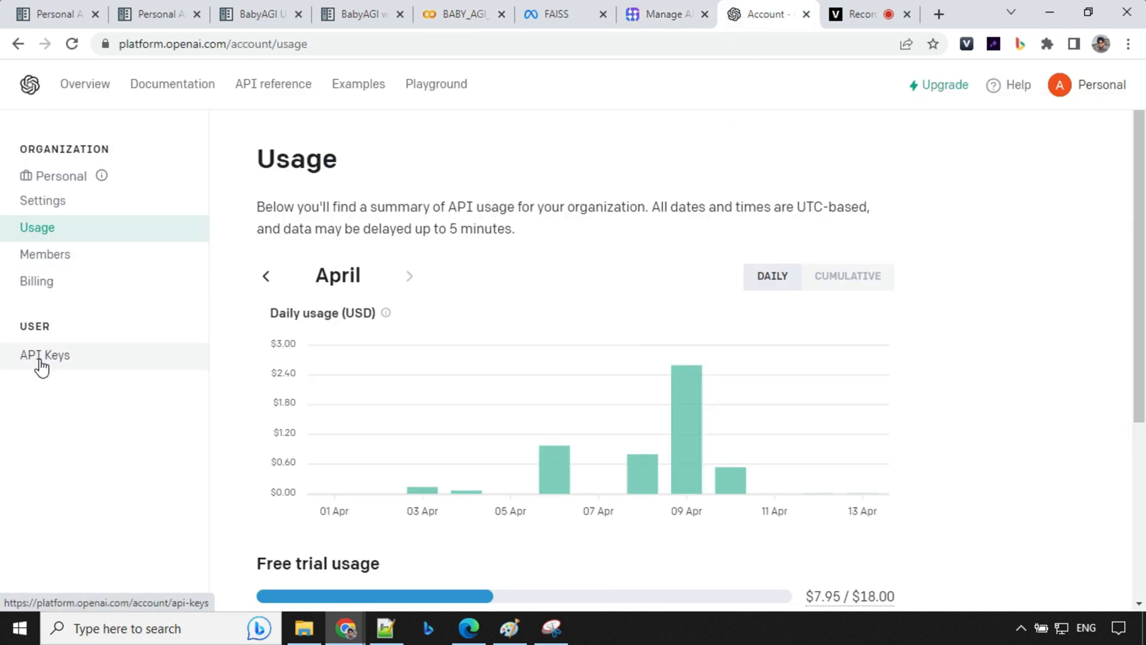
Create a new OpenAI secret API key from the API Keys list and dismiss the key notice.
click(44, 356)
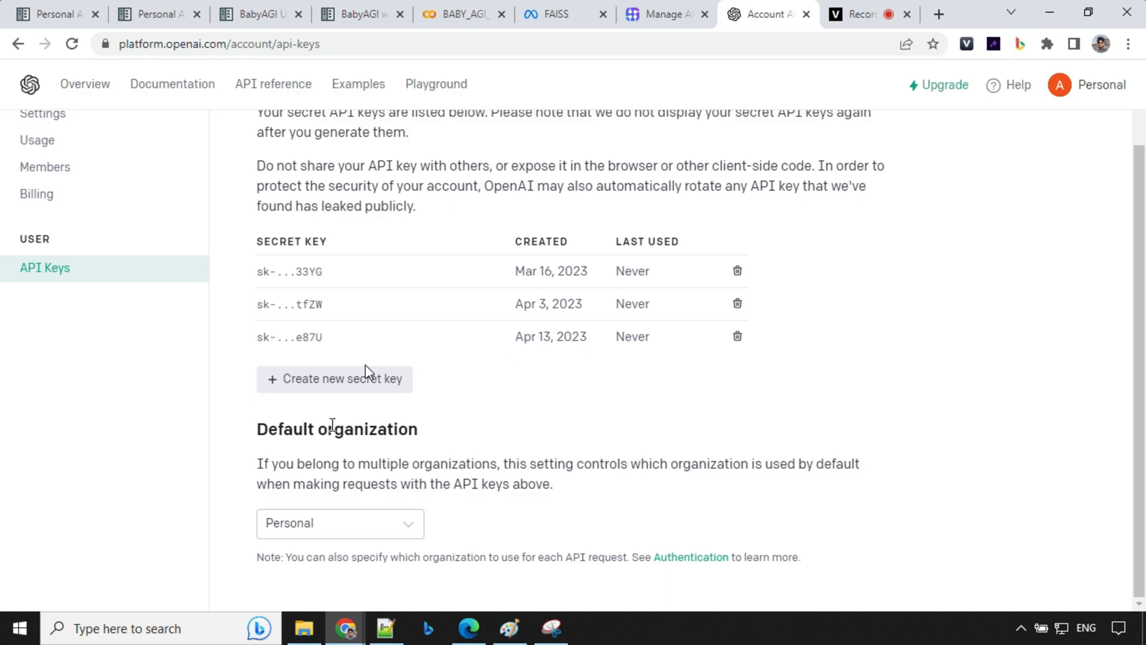
click(335, 380)
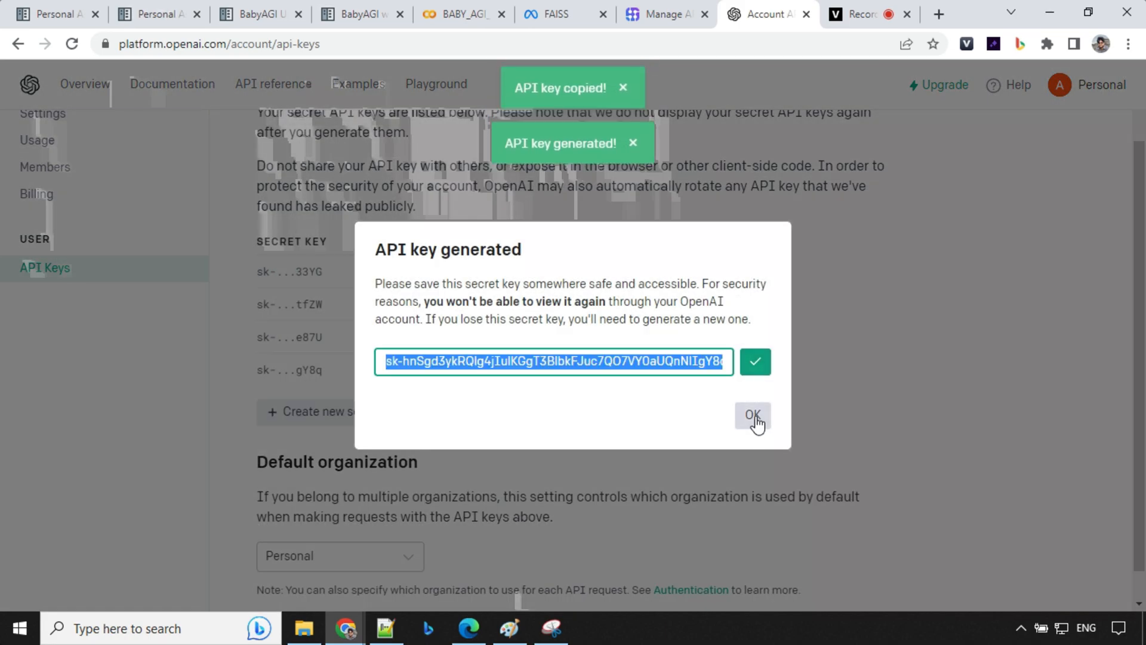
click(463, 15)
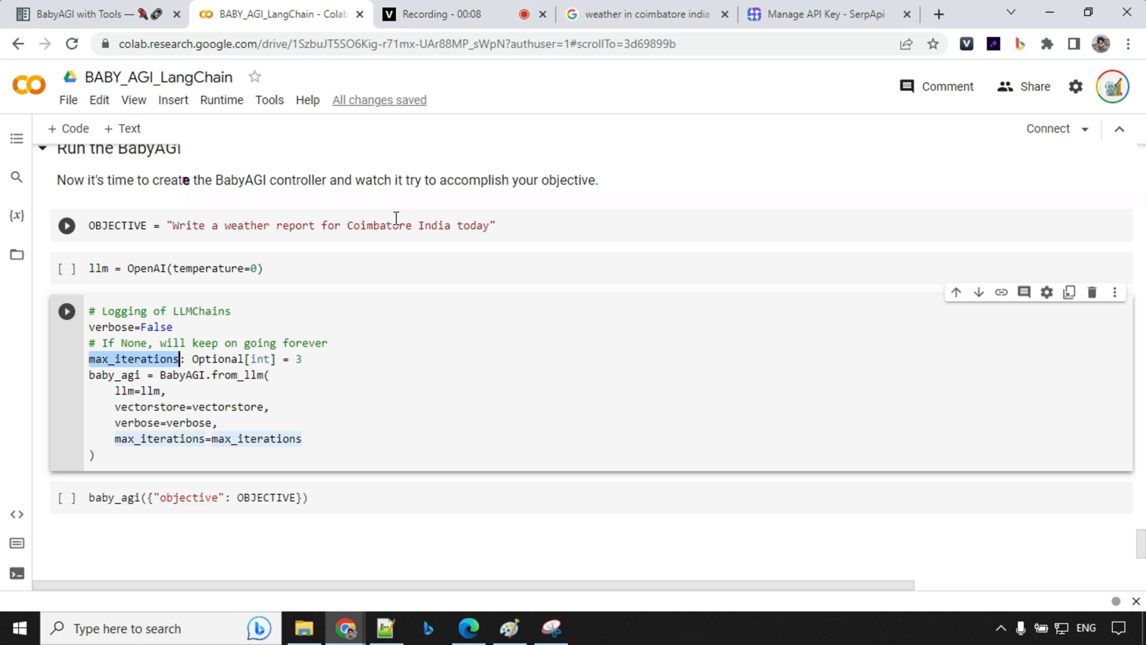
mouse_move(400, 219)
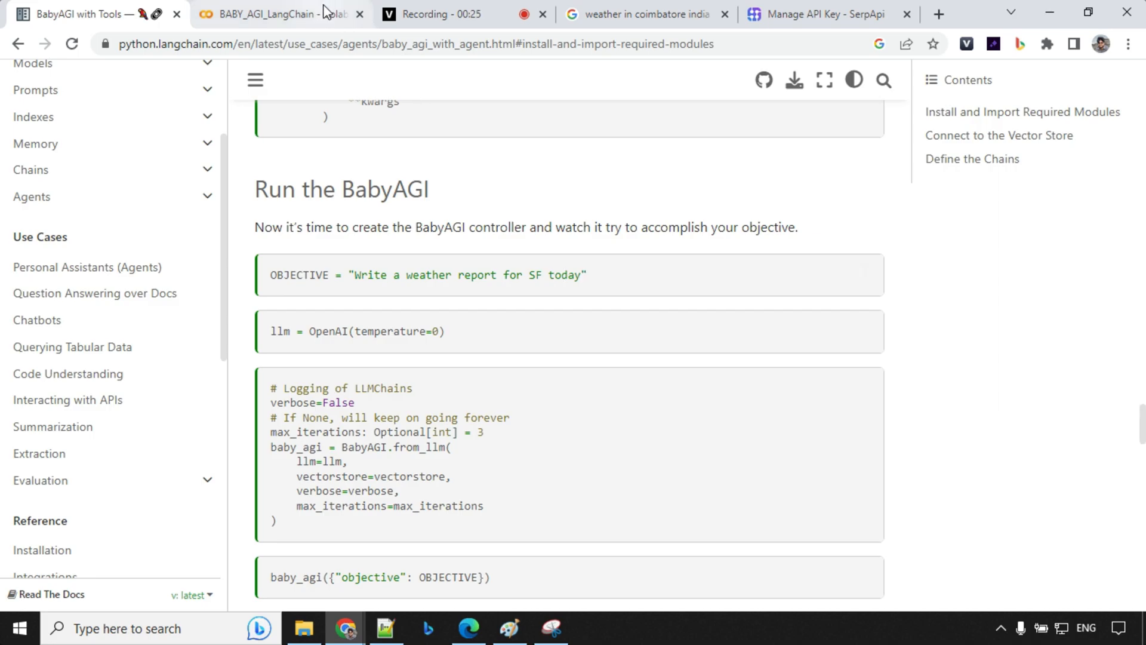
Return to the BabyAGI notebook with the objective 'Write a weather report for Coimbatore India today'.
click(272, 15)
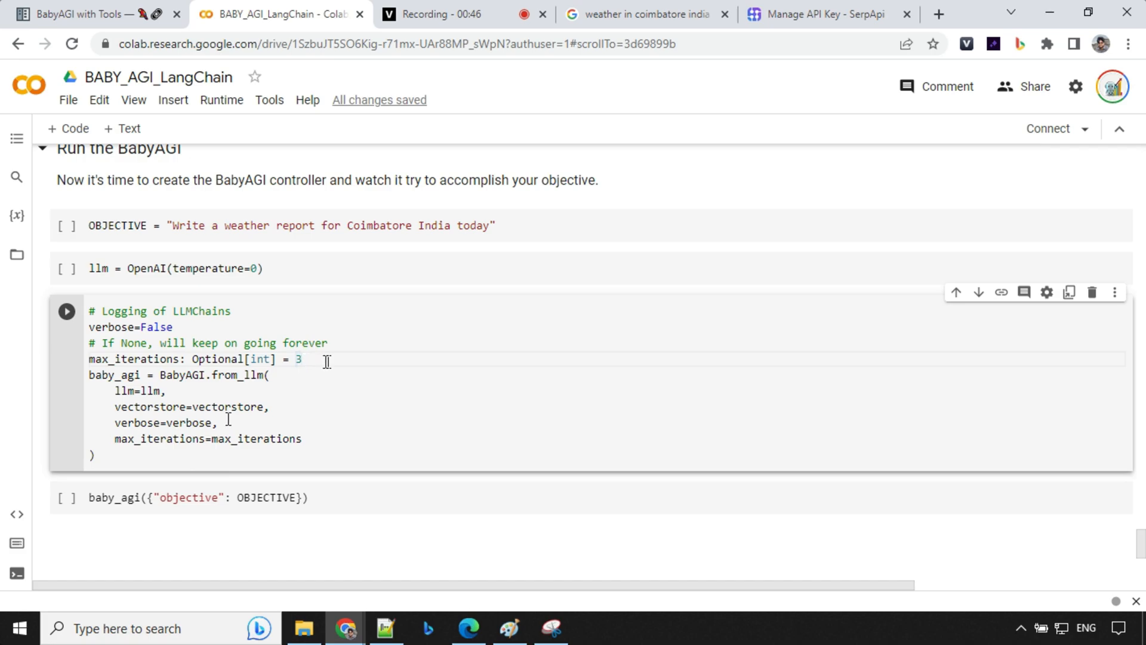
mouse_move(223, 107)
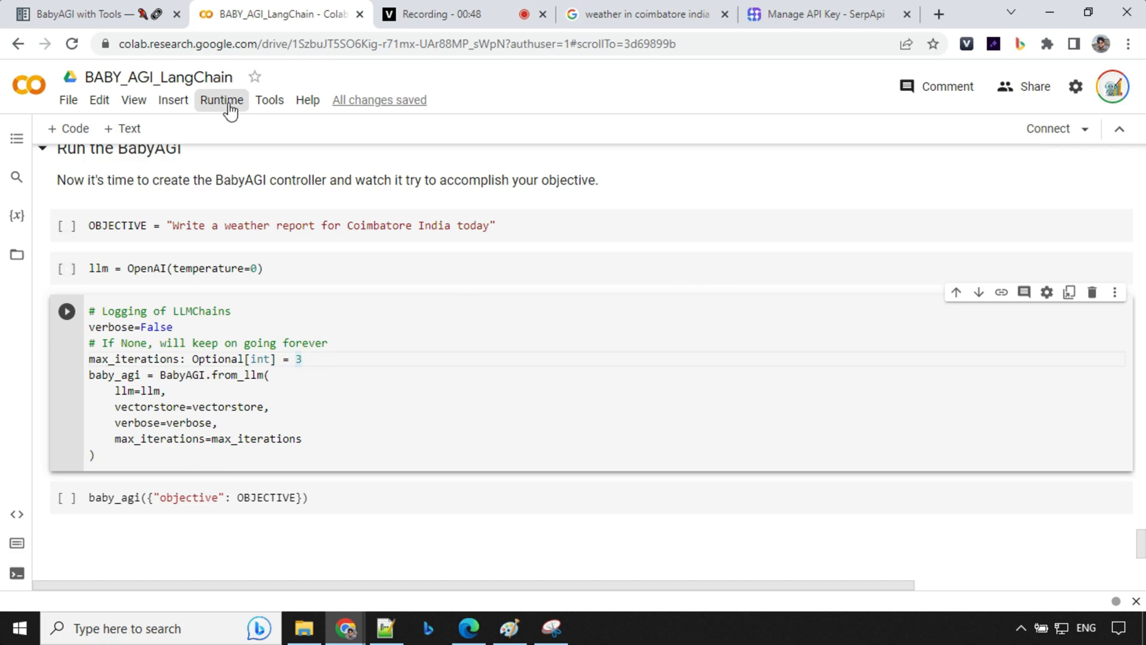
Run all cells and check BabyAGI's Coimbatore report (high 32°C, low 24°C) against Google weather.
click(222, 100)
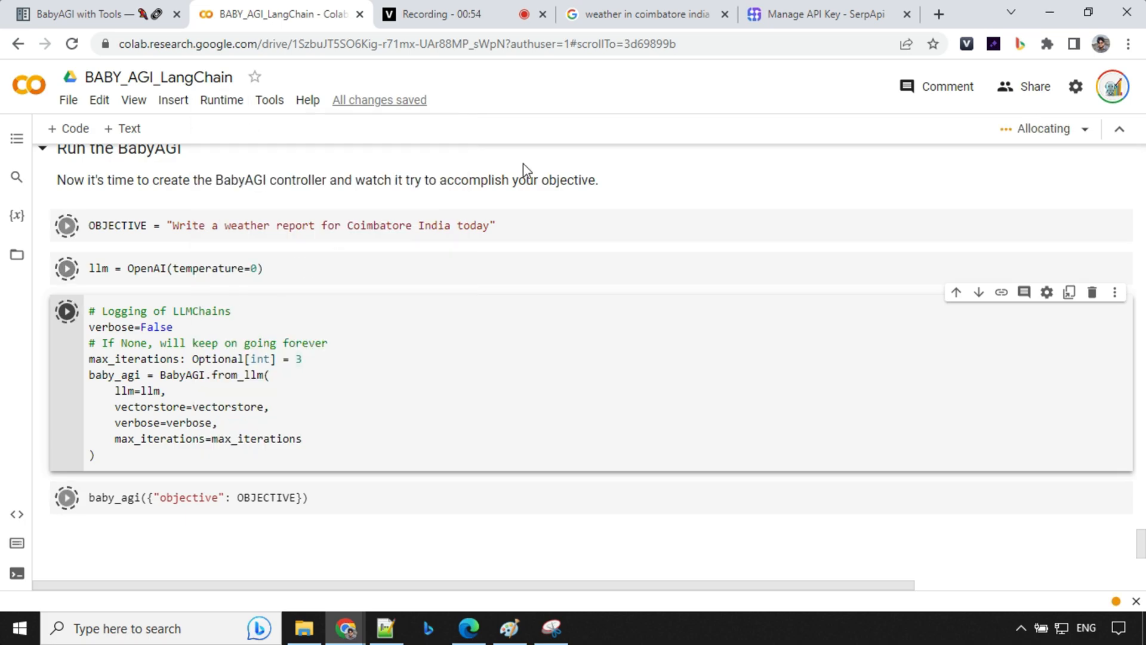
click(65, 496)
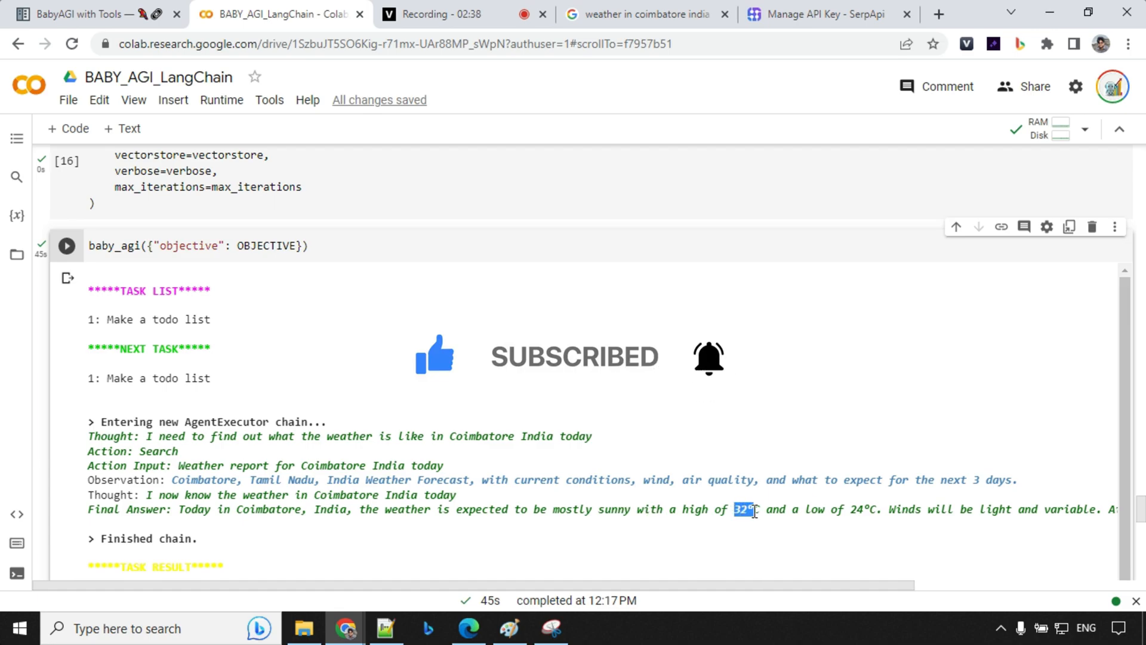
drag(734, 509, 873, 509)
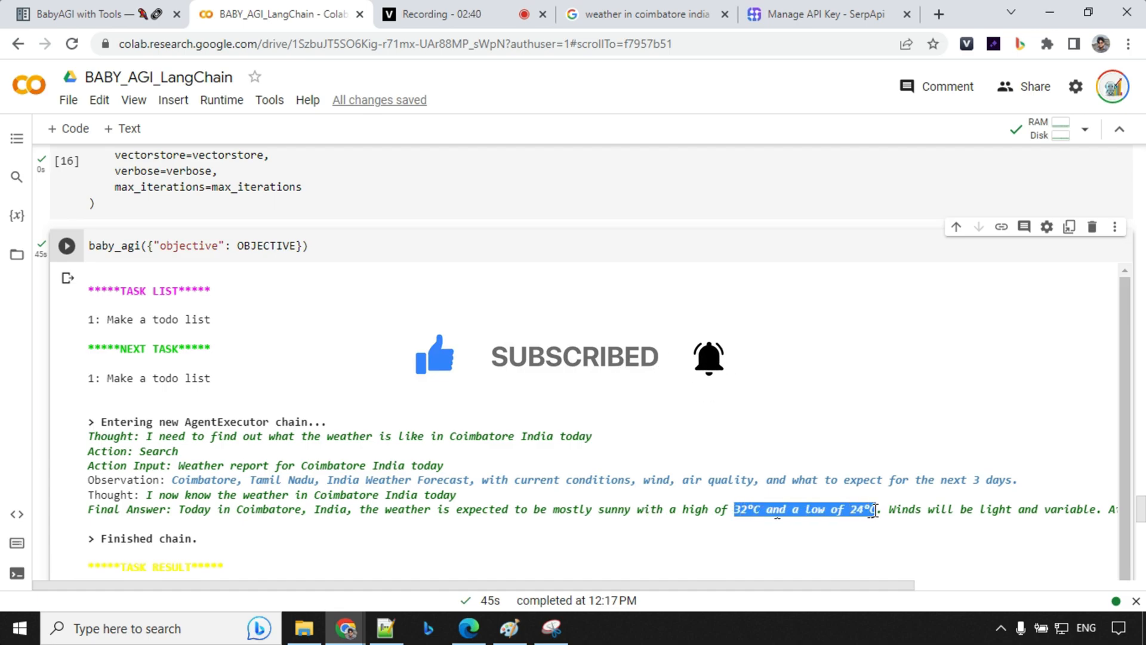
click(647, 12)
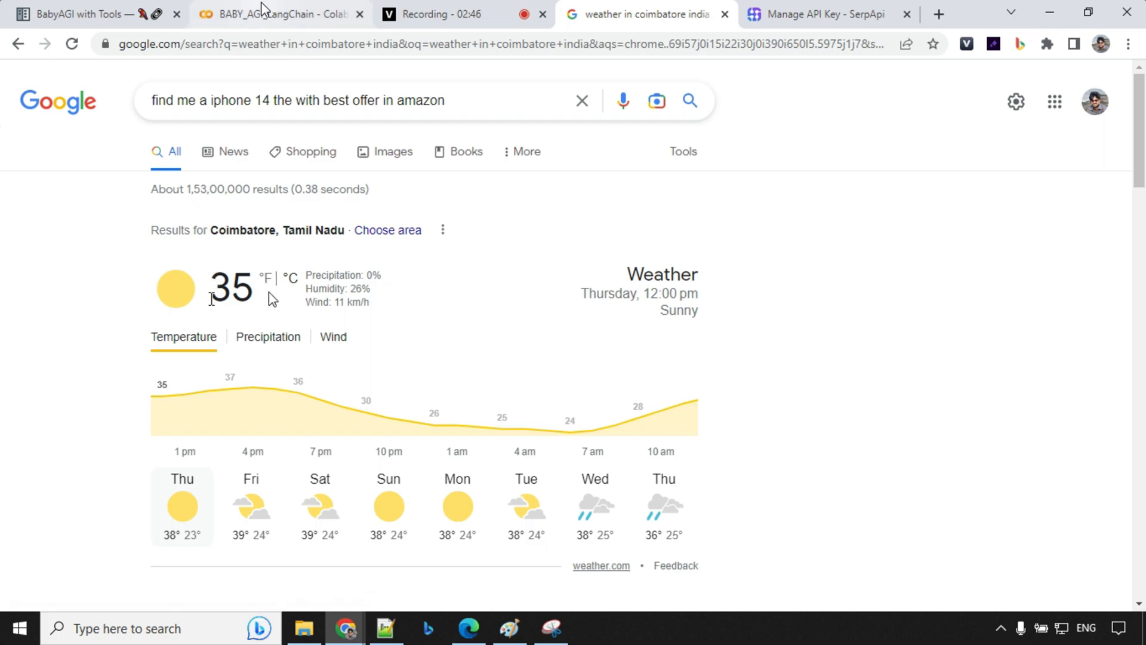
click(284, 15)
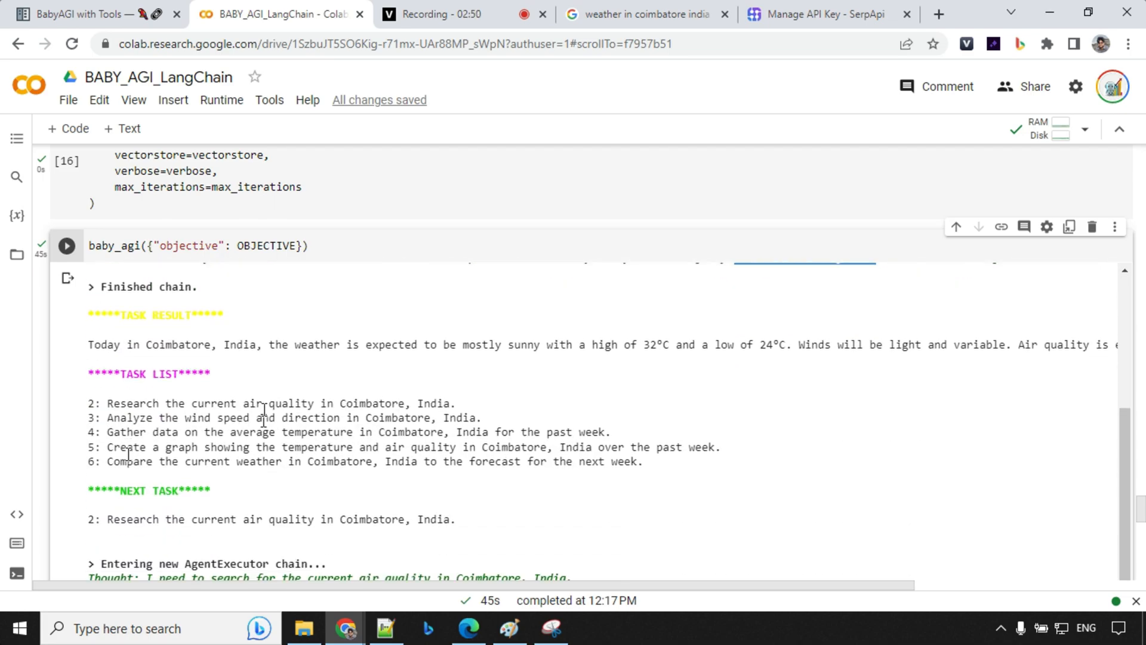
mouse_move(86, 418)
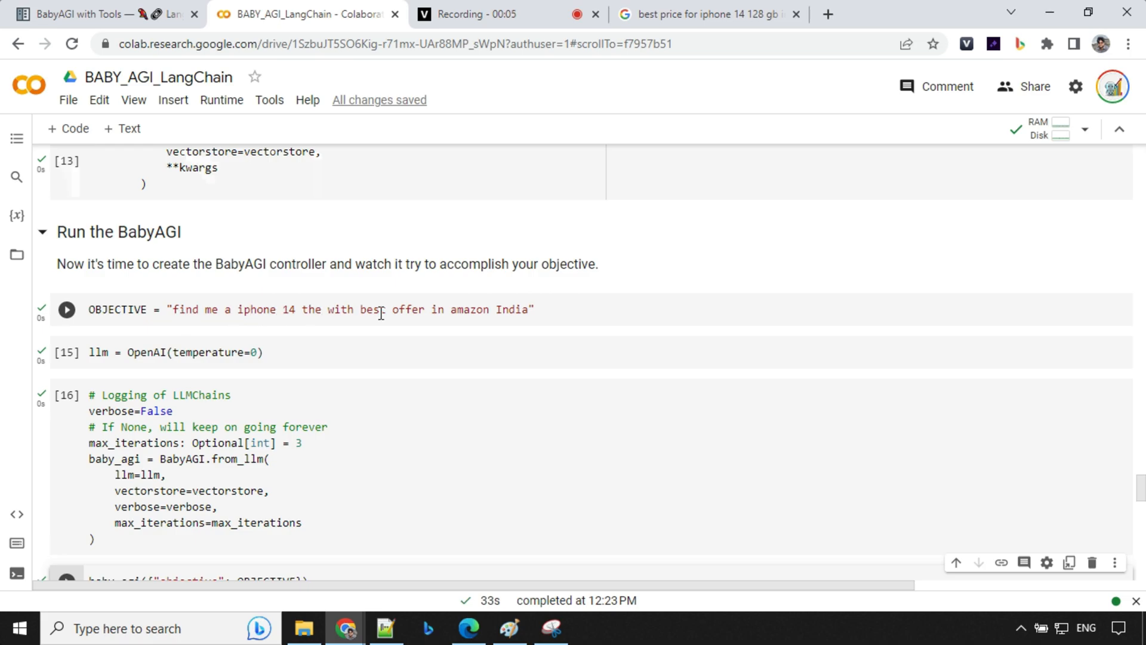
Rerun BabyAGI with the iPhone 14 Amazon India objective, reaching the ₹70,999 TASK RESULT.
scroll(down, 3)
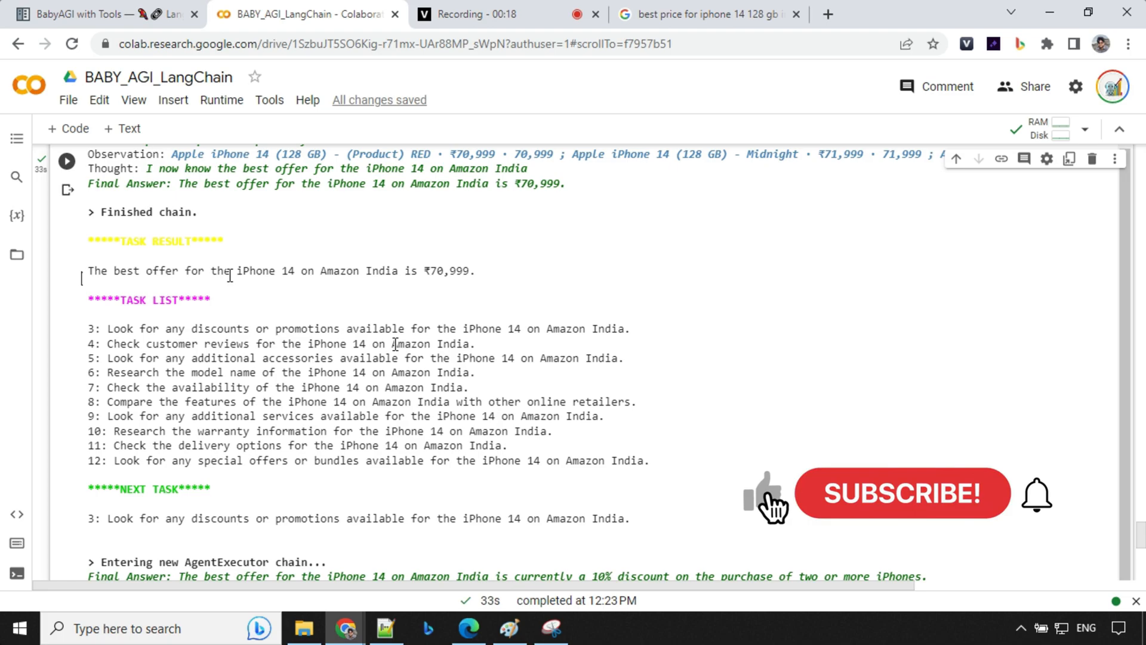
click(902, 494)
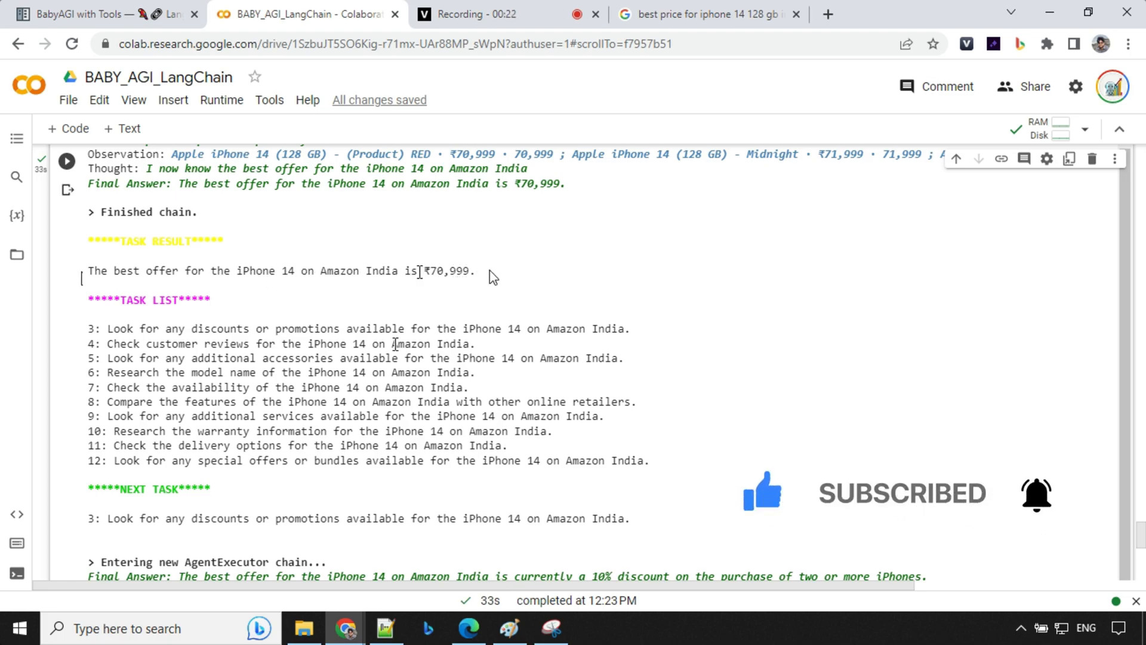
click(710, 13)
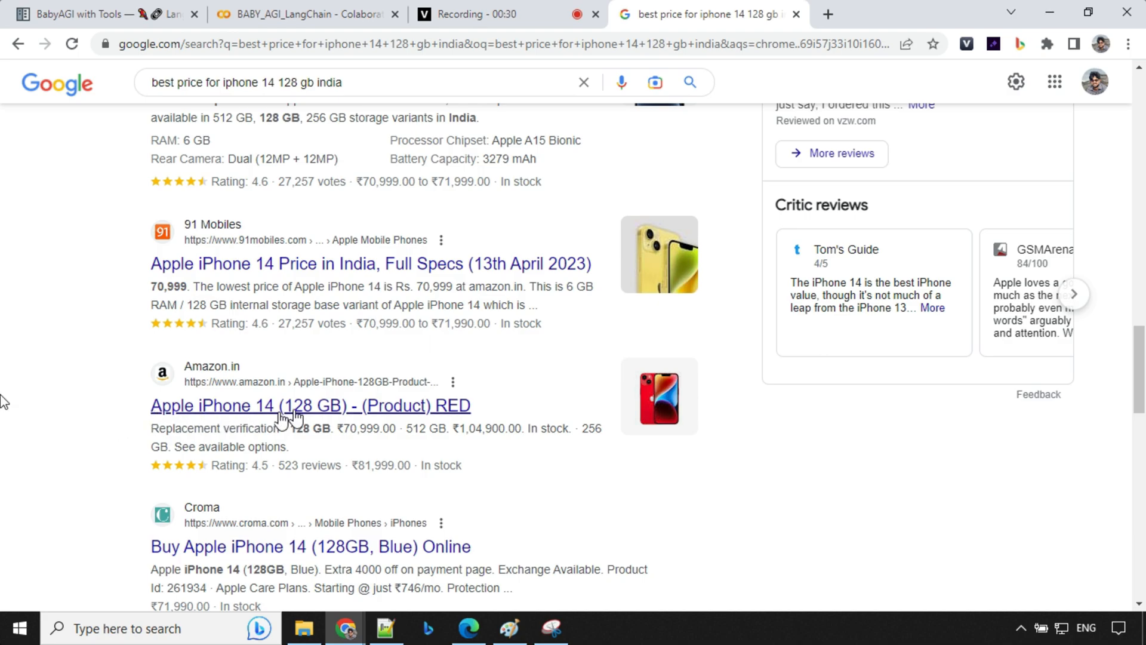
mouse_move(360, 444)
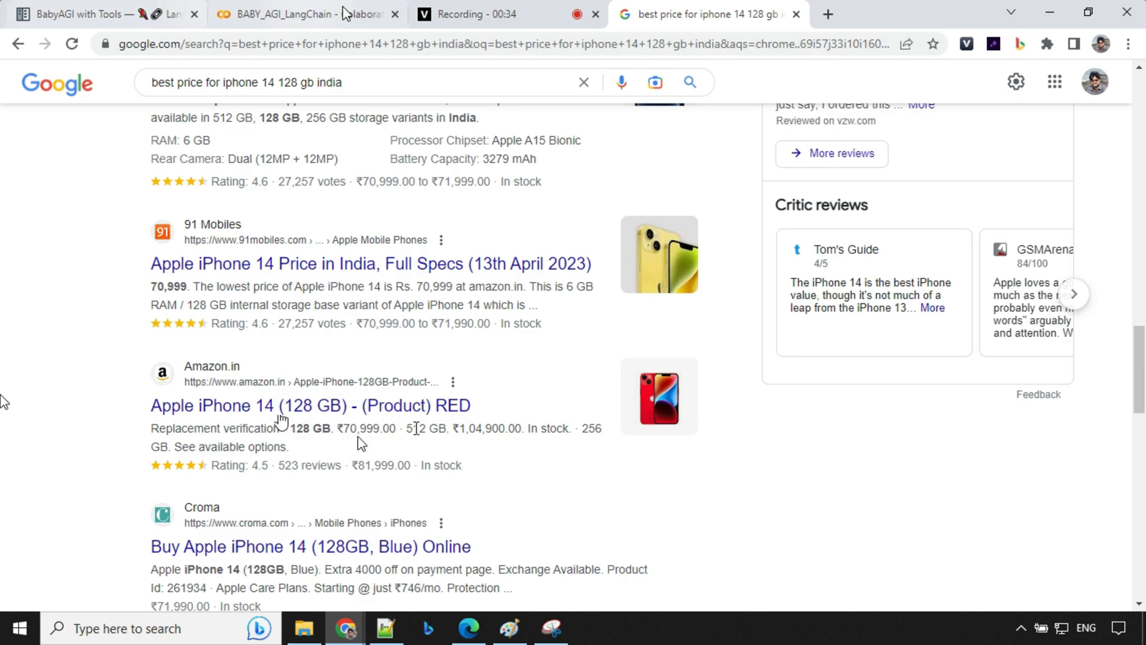
Confirm the Amazon.in iPhone 14 128 GB price of ₹70,999 and return to the notebook output.
click(298, 15)
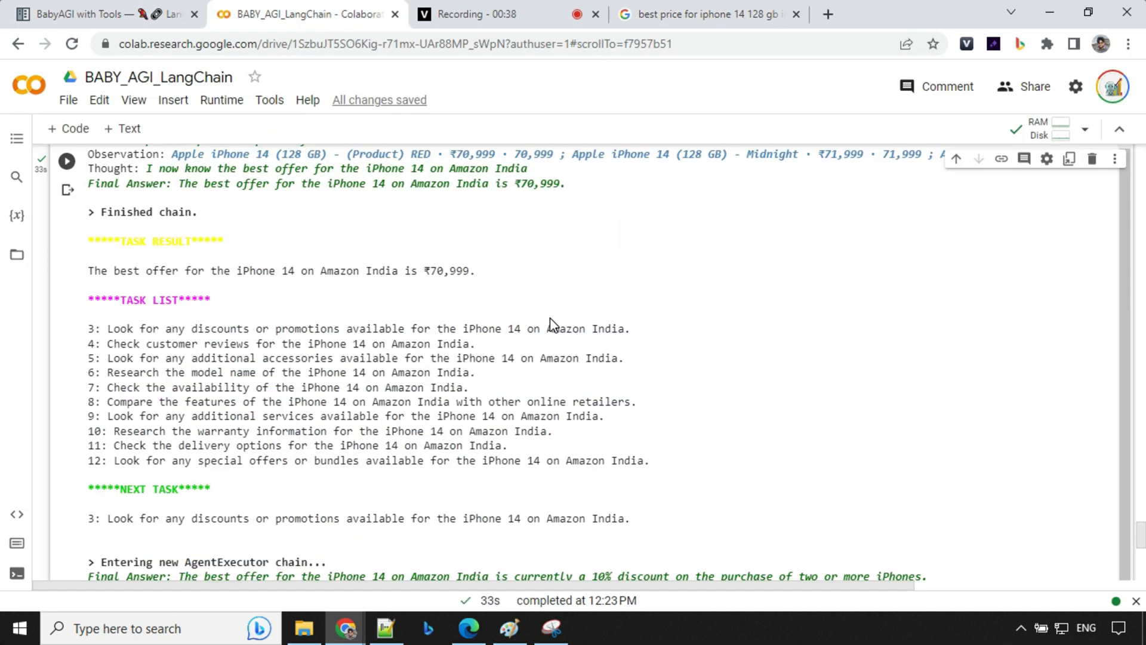
mouse_move(537, 272)
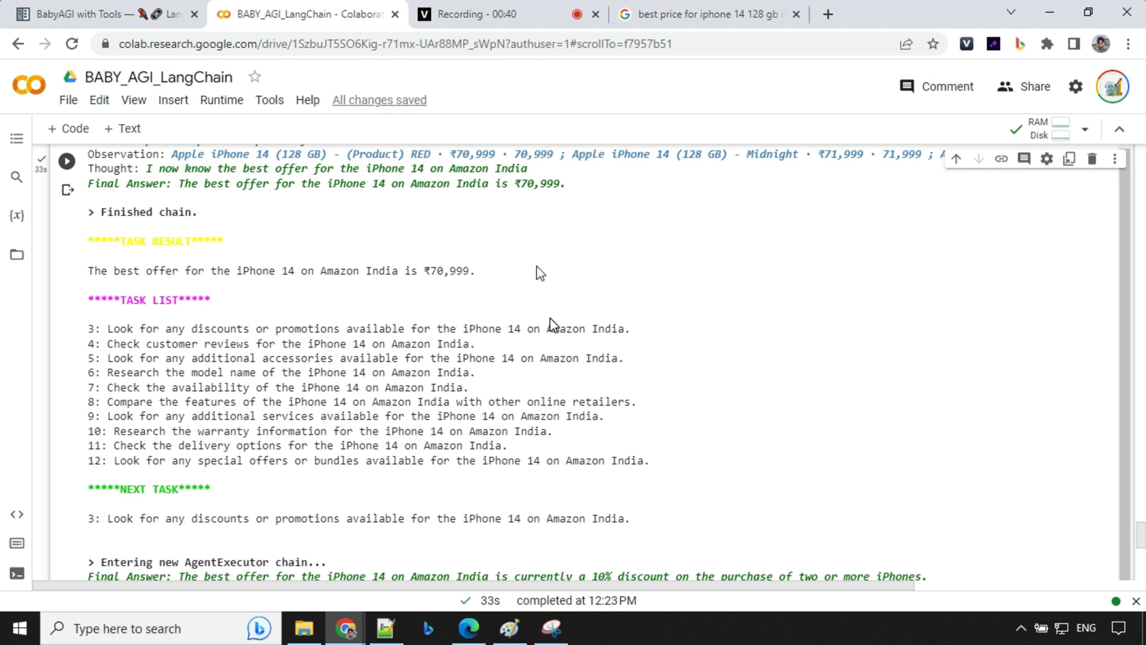